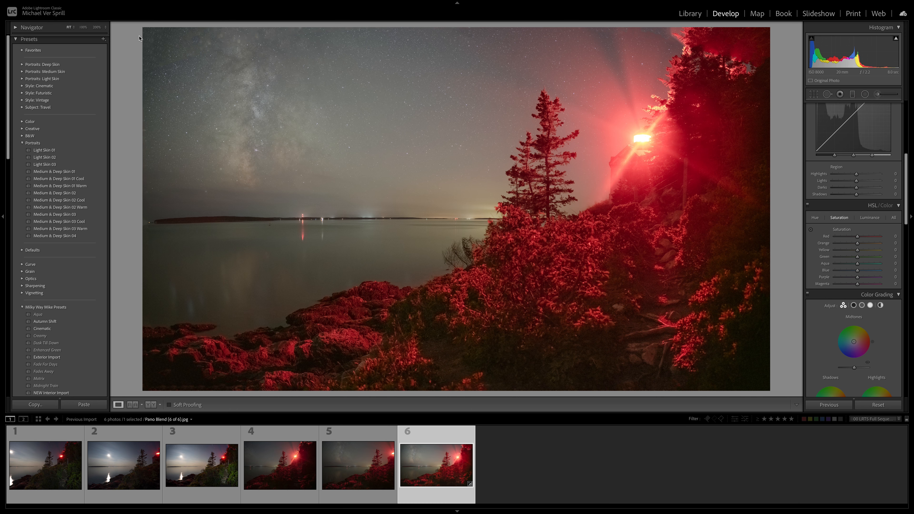
mouse_move(327, 132)
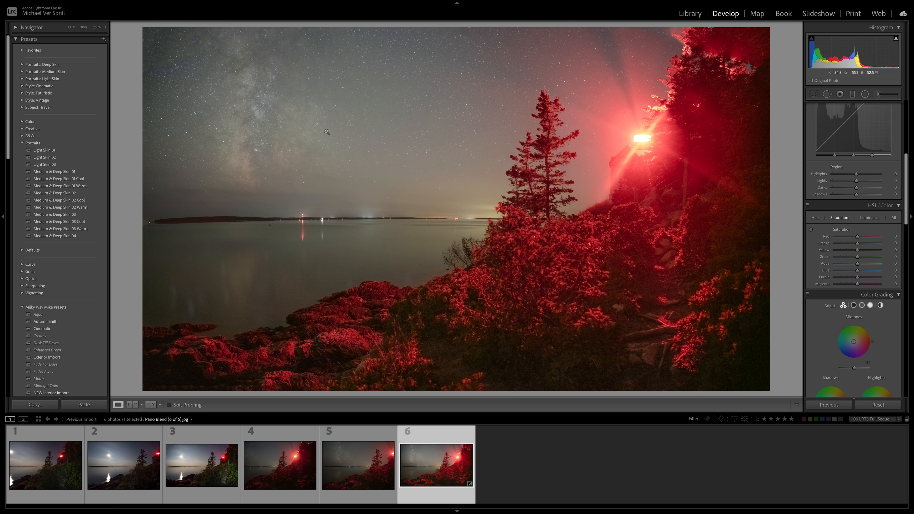
mouse_move(651, 89)
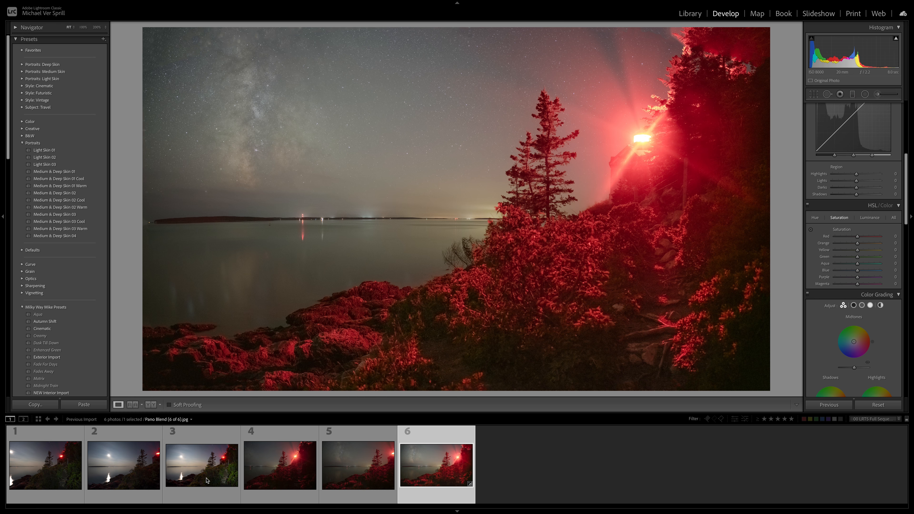
- View the moonlit lighthouse exposure, the third filmstrip frame
left_click(201, 465)
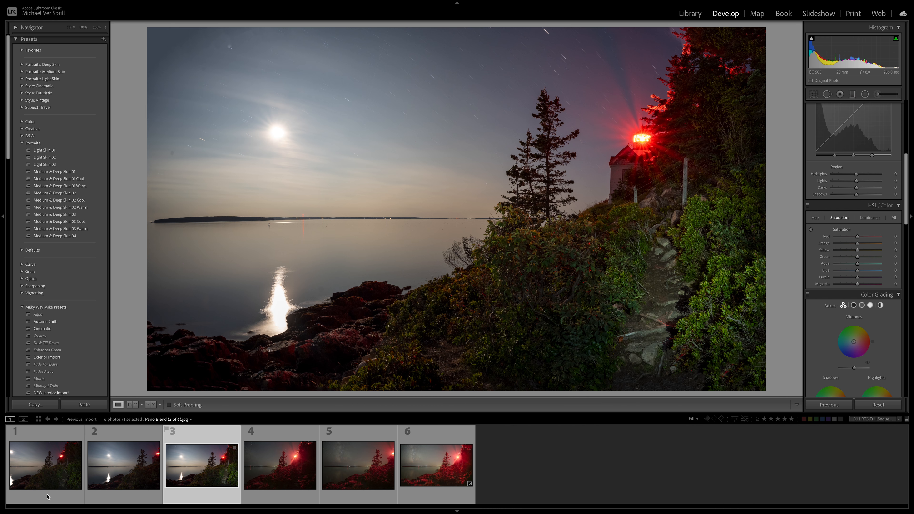
mouse_move(108, 476)
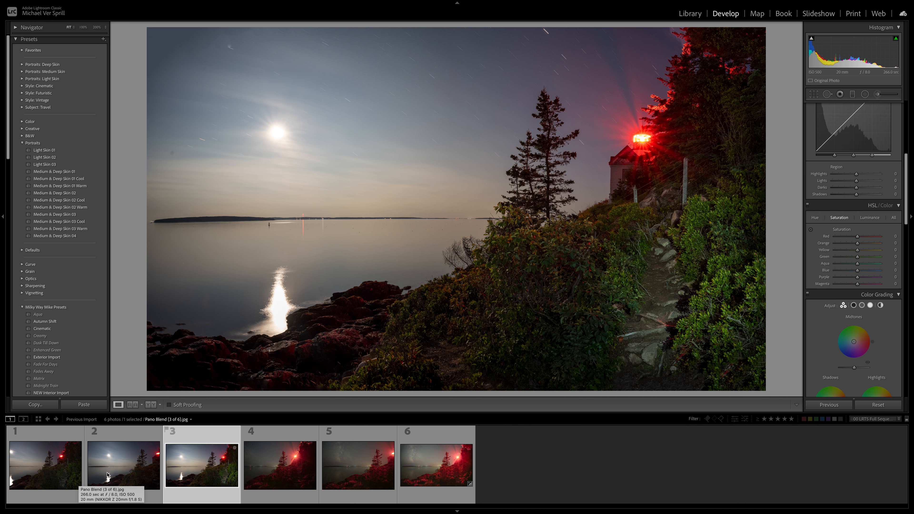
mouse_move(143, 465)
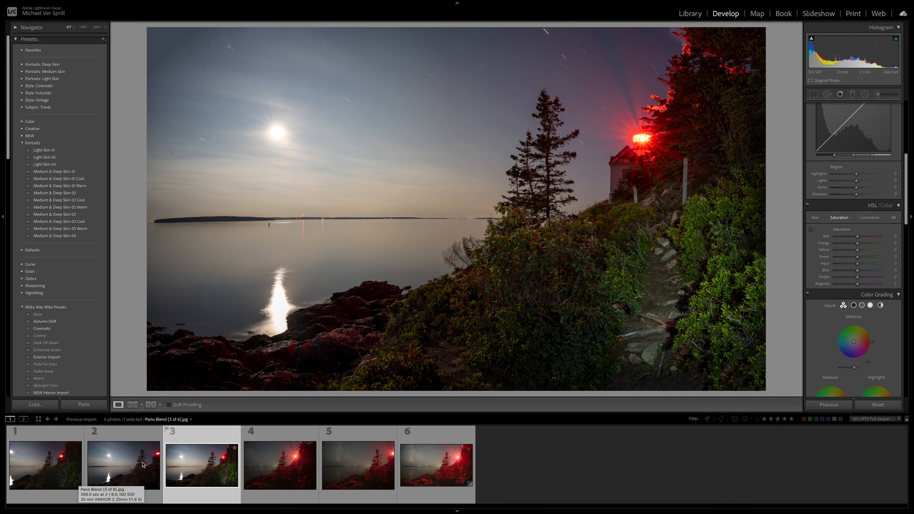
mouse_move(145, 461)
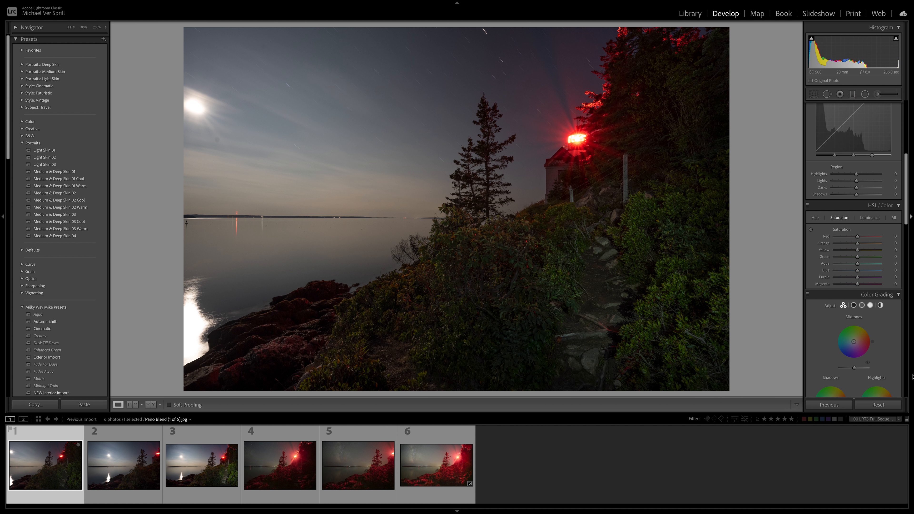
mouse_move(899, 375)
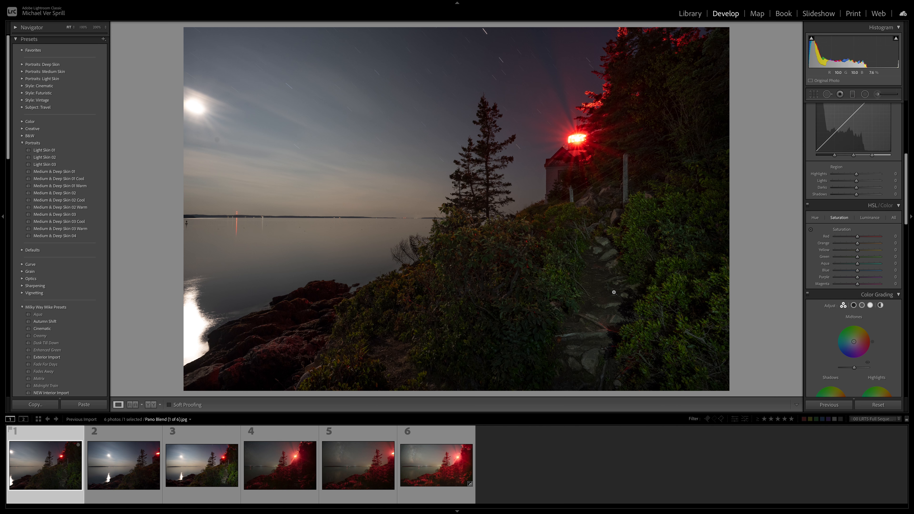
- Compare the second moonlit, red-lit starry and Milky Way exposures, ending on the Milky Way frame
left_click(123, 465)
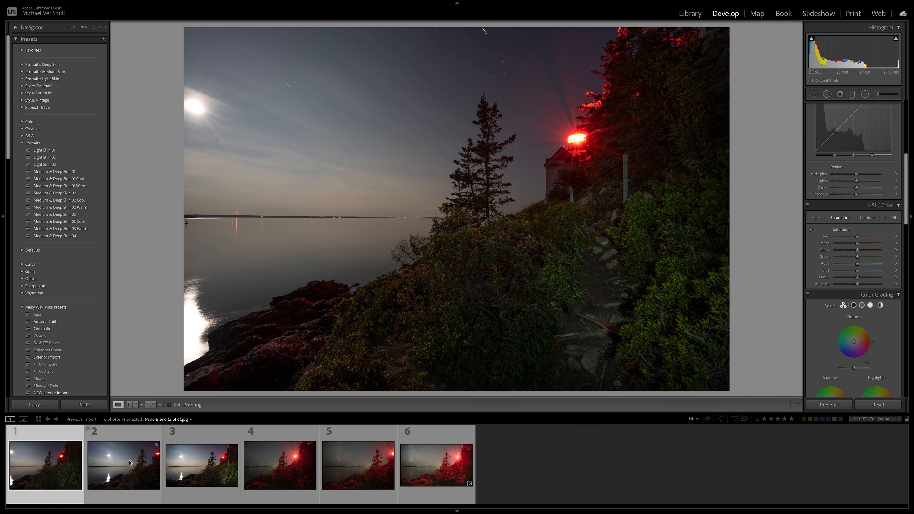
left_click(123, 465)
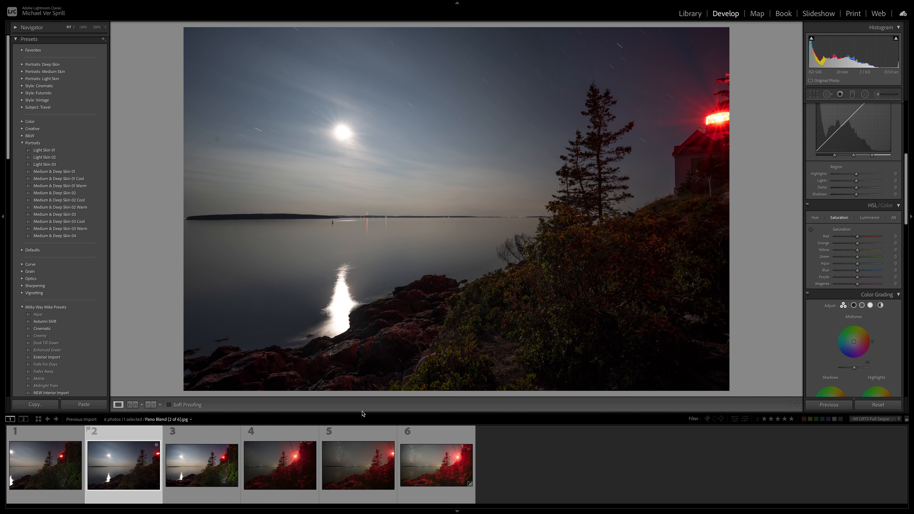
mouse_move(888, 286)
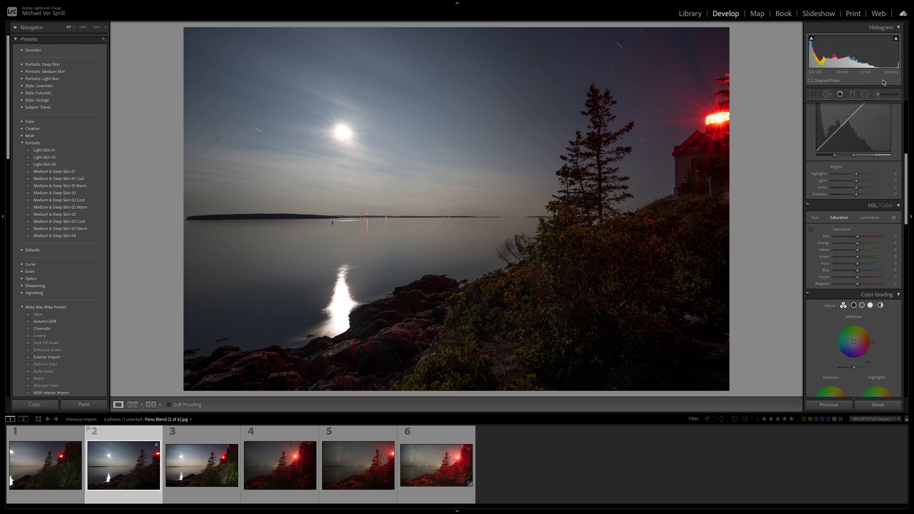
mouse_move(282, 364)
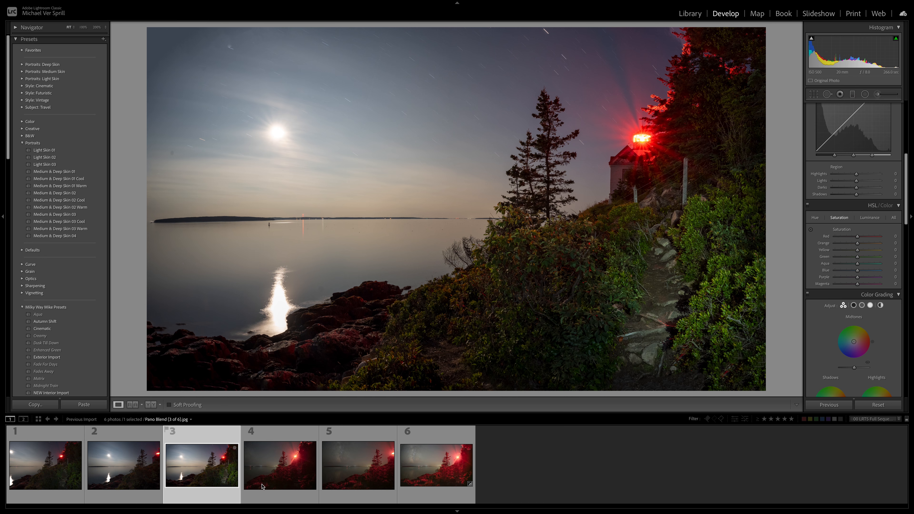
left_click(280, 464)
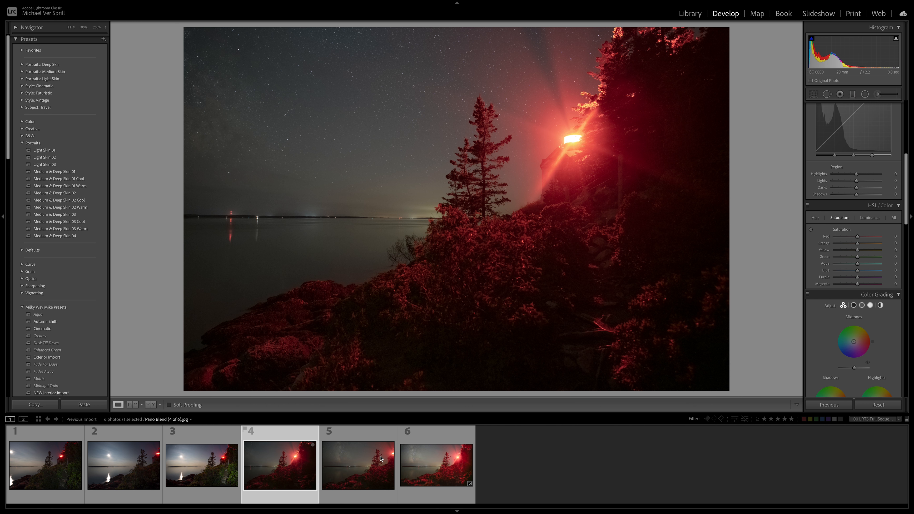
left_click(436, 465)
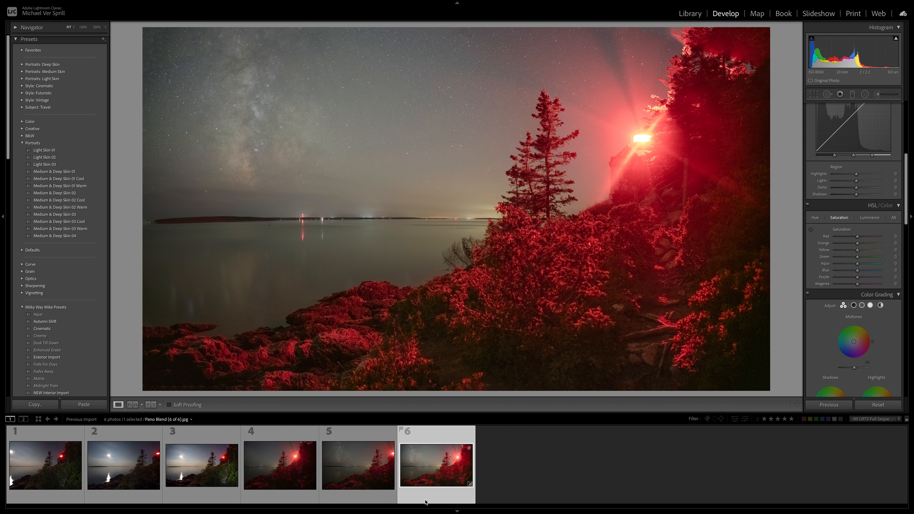
mouse_move(285, 432)
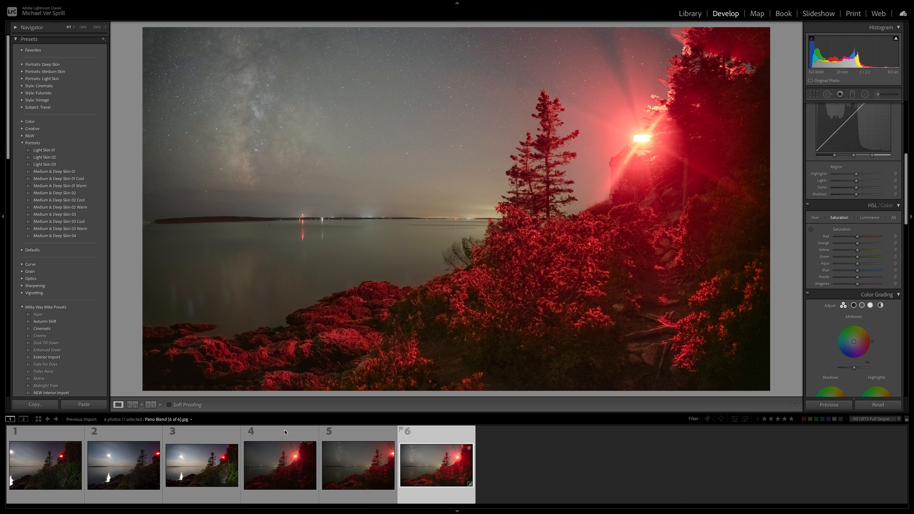
mouse_move(208, 466)
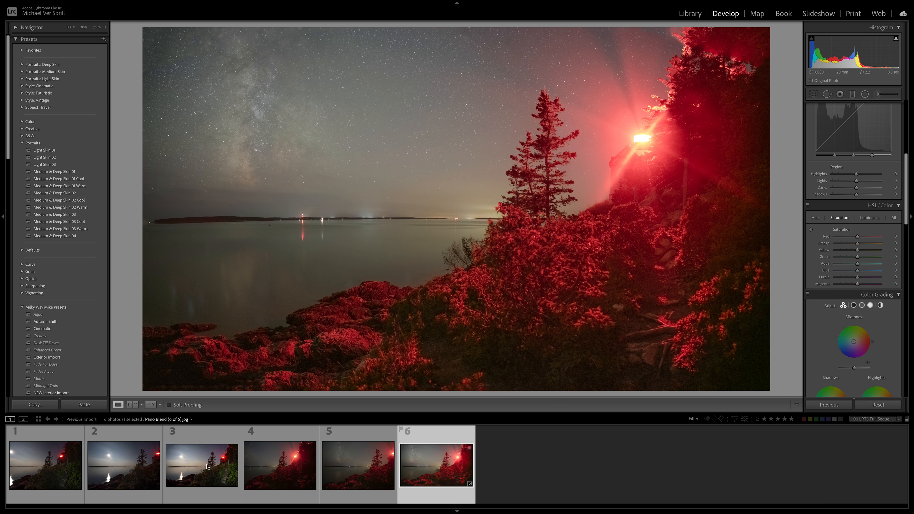
- Select the moonlit frame with the Milky Way frame and open both as layers in Photoshop
left_click(201, 464)
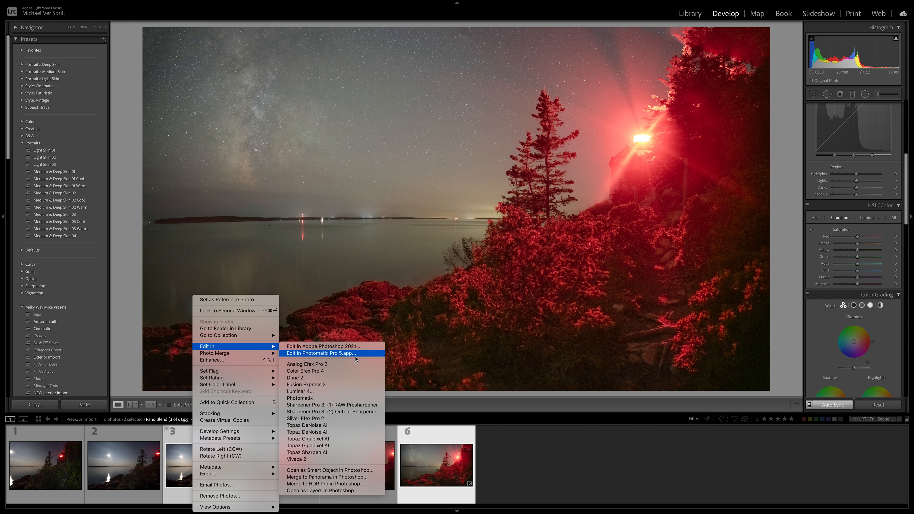
left_click(319, 353)
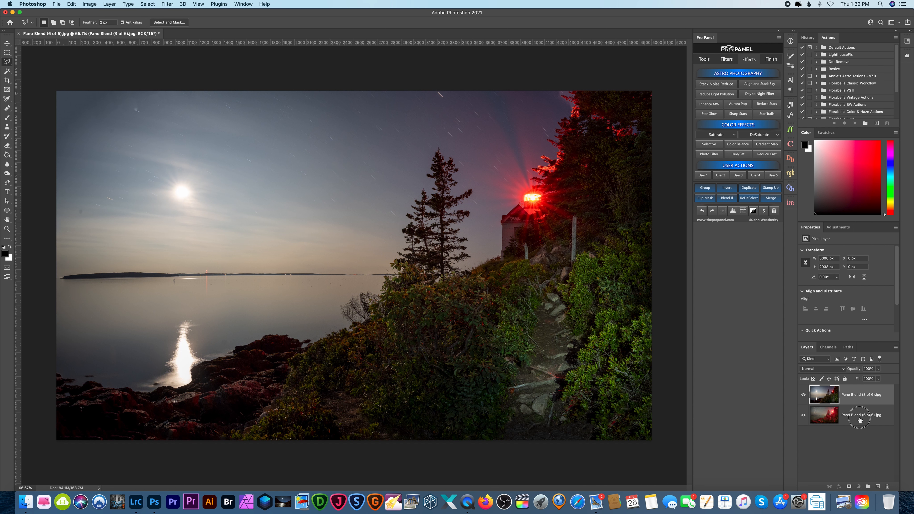
- Auto-align the moonlit and Milky Way layers with Auto projection
left_click(71, 4)
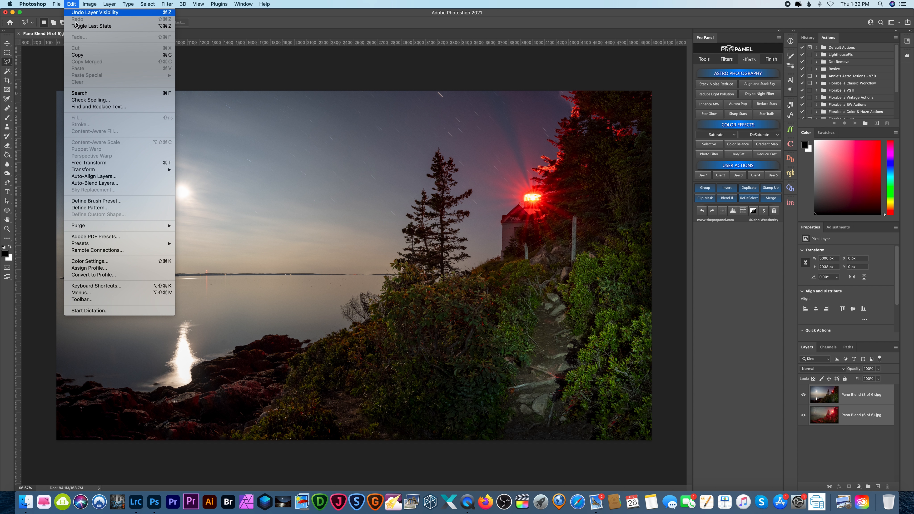
left_click(94, 176)
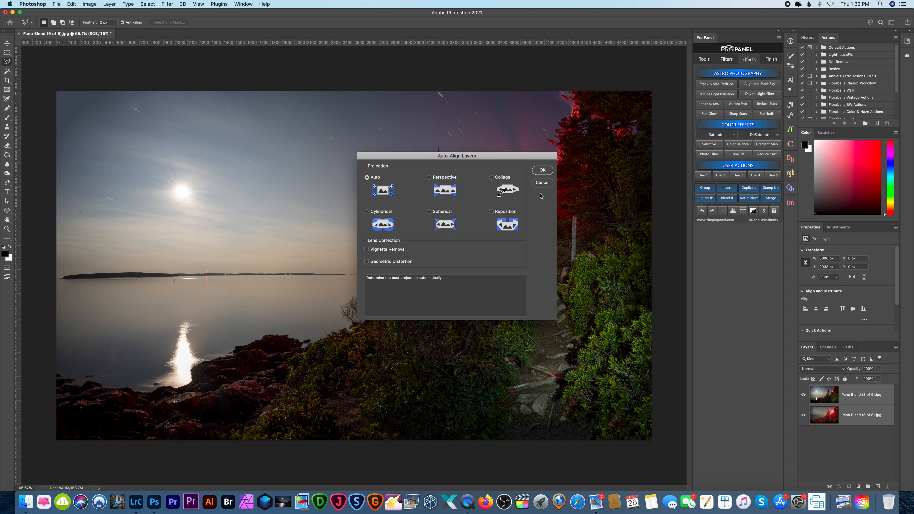
left_click(541, 169)
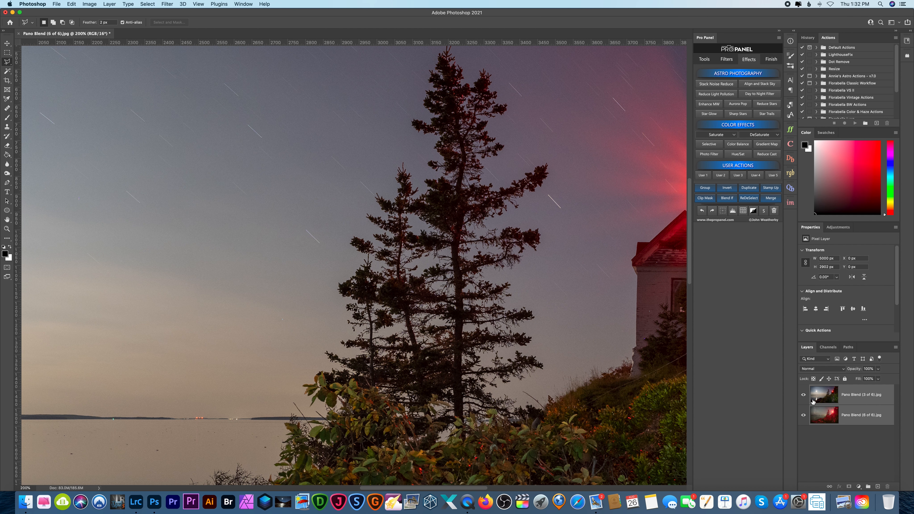
- Toggle the moonlit layer's visibility to check the trees and lighthouse line up
left_click(804, 394)
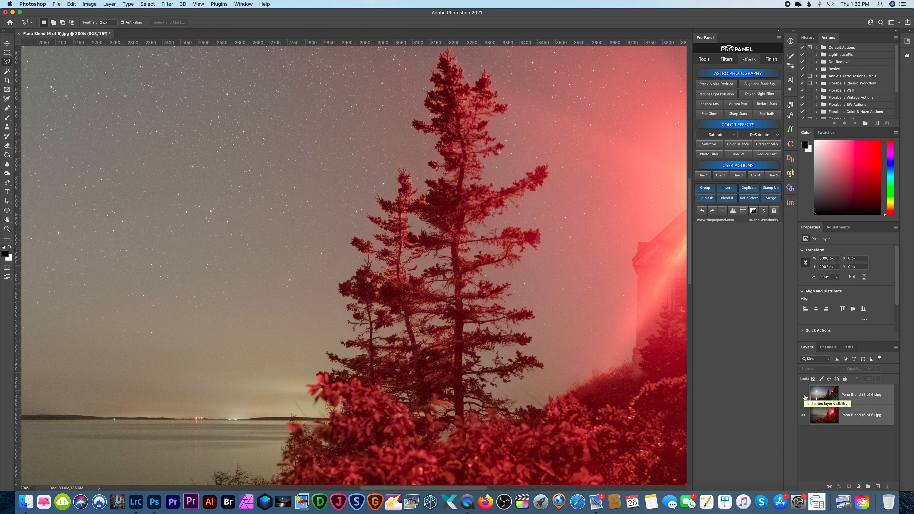
left_click(804, 397)
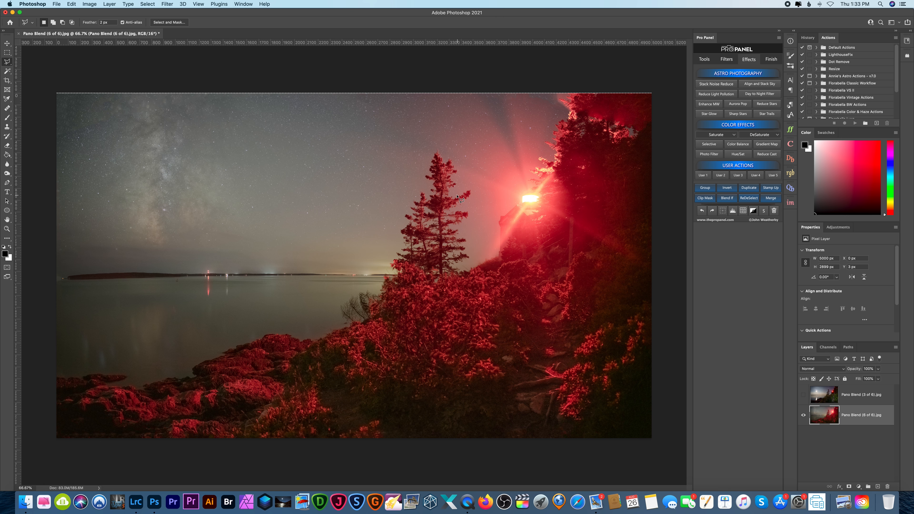
mouse_move(558, 262)
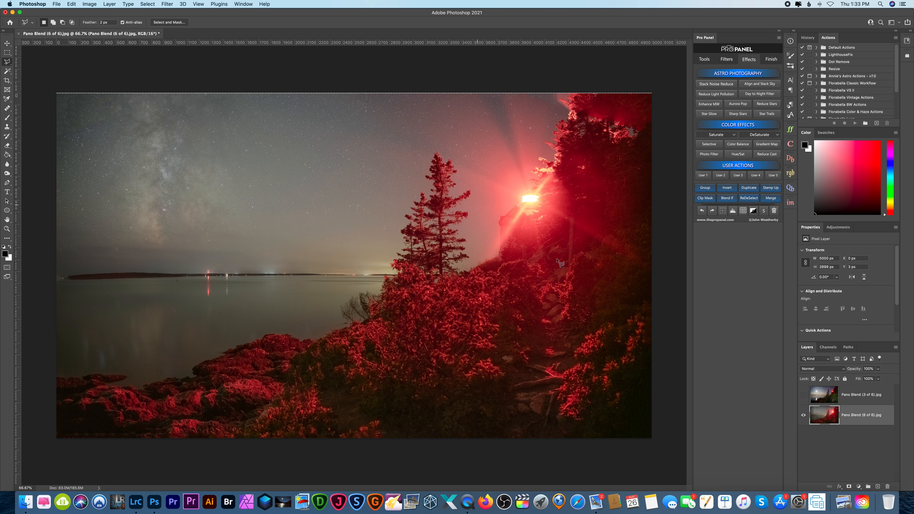
left_click(804, 394)
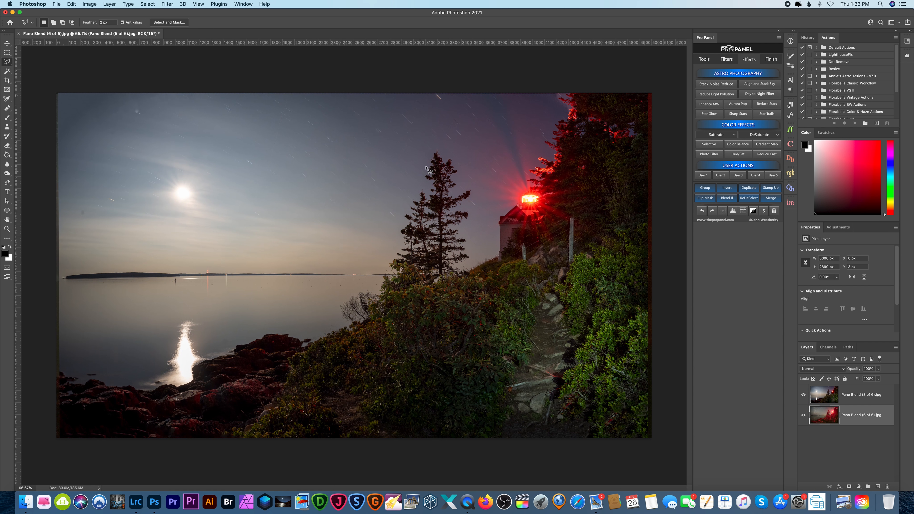
mouse_move(862, 449)
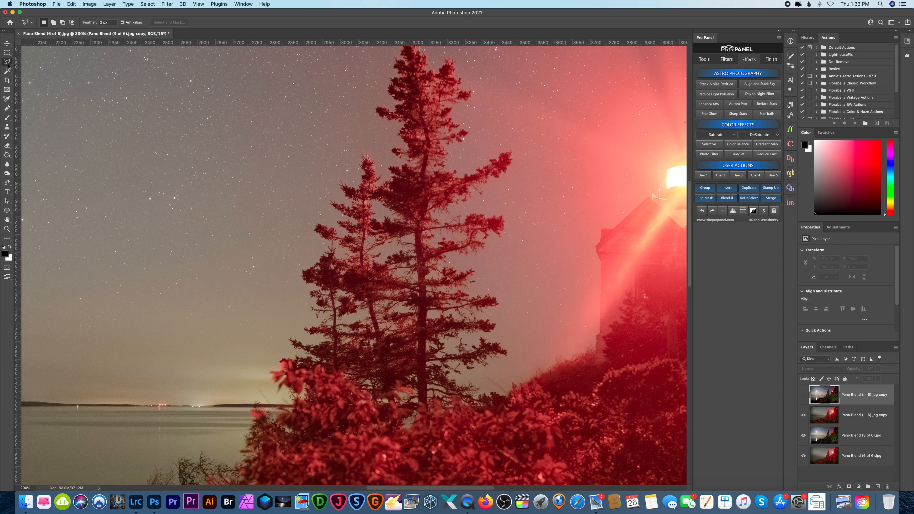
- Fill the selected pine tree on the Milky Way layer with Content-Aware sky content
left_click(8, 61)
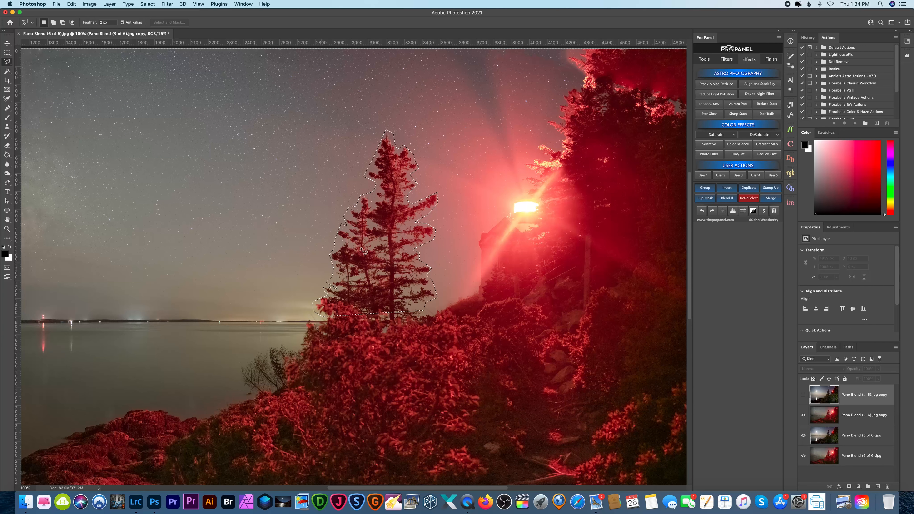
right_click(366, 250)
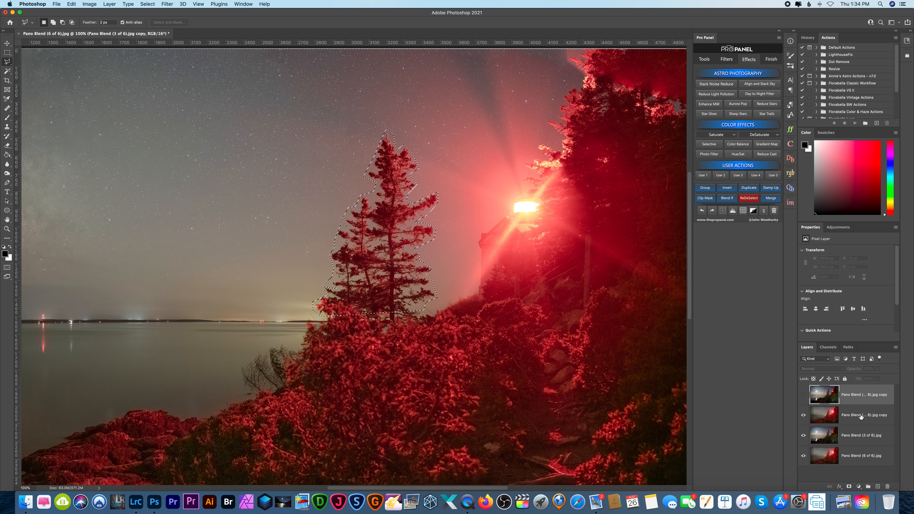
right_click(418, 330)
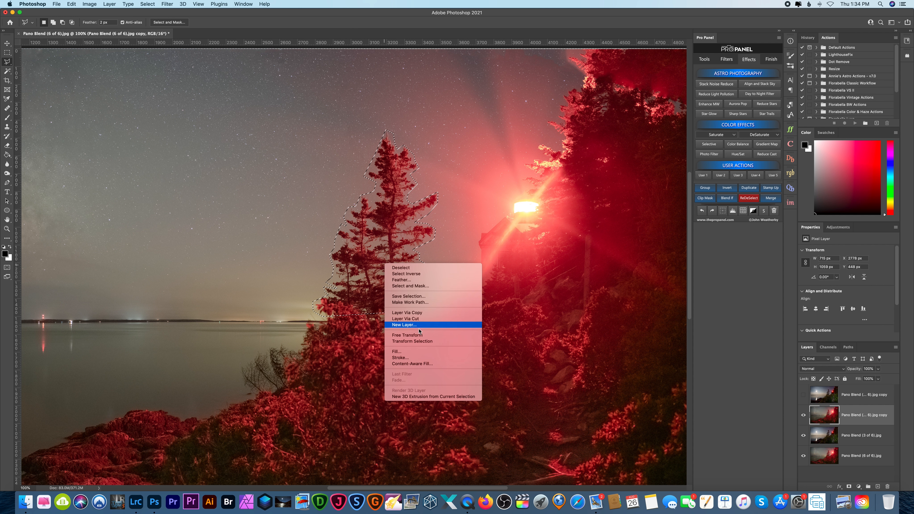
left_click(397, 351)
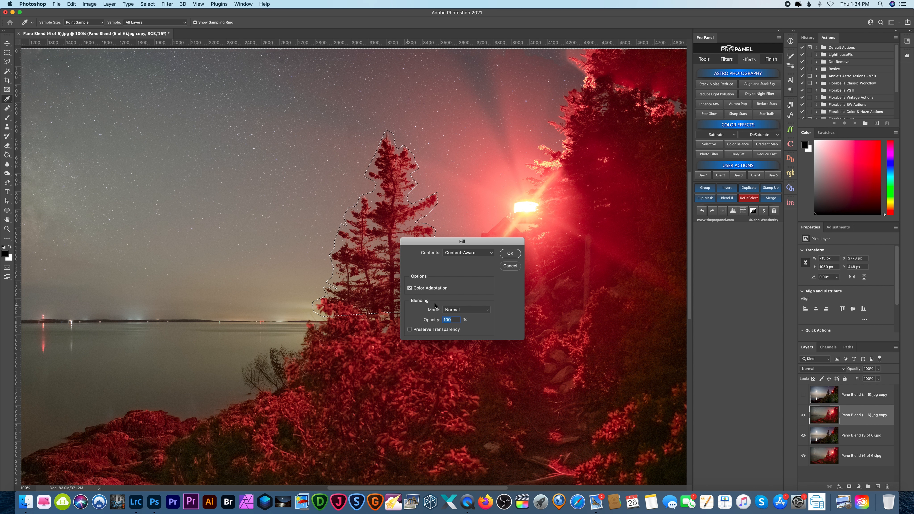
left_click(509, 252)
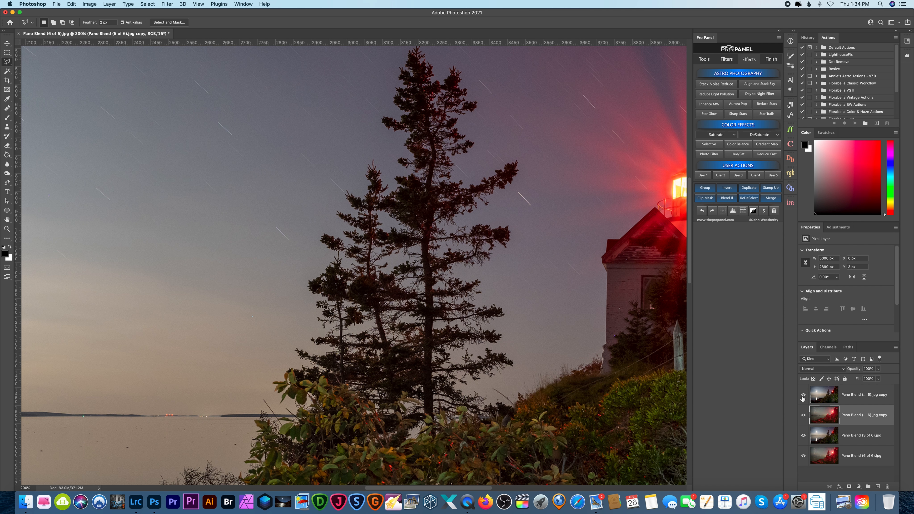
- Hide the top layer and spot-heal and clone clean sky over the tree remnant
left_click(803, 394)
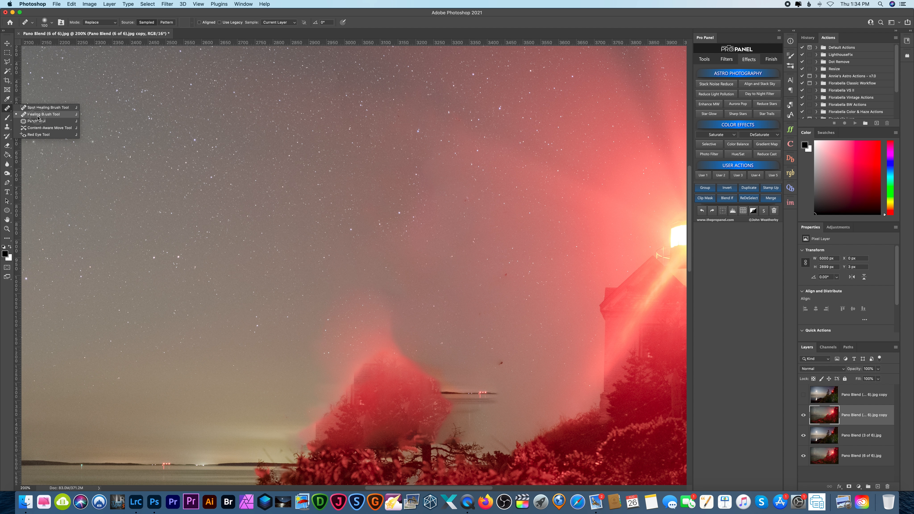
left_click(39, 120)
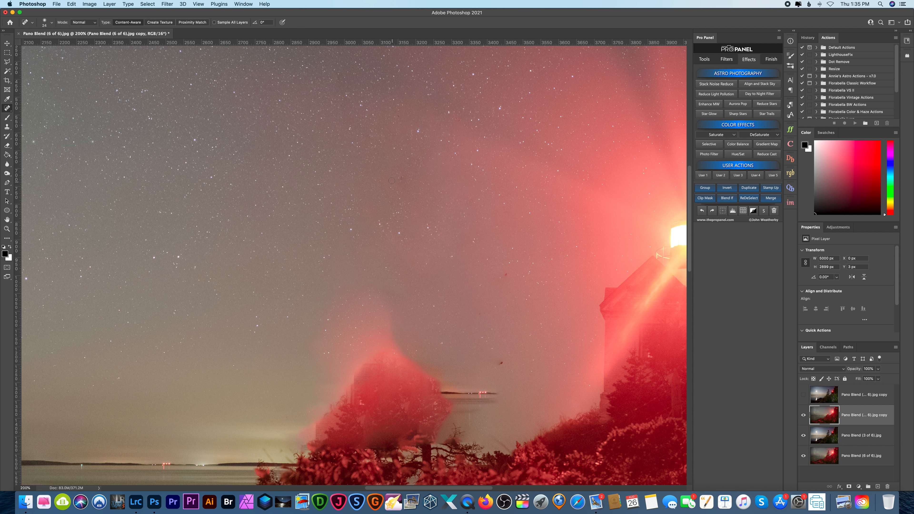
mouse_move(502, 273)
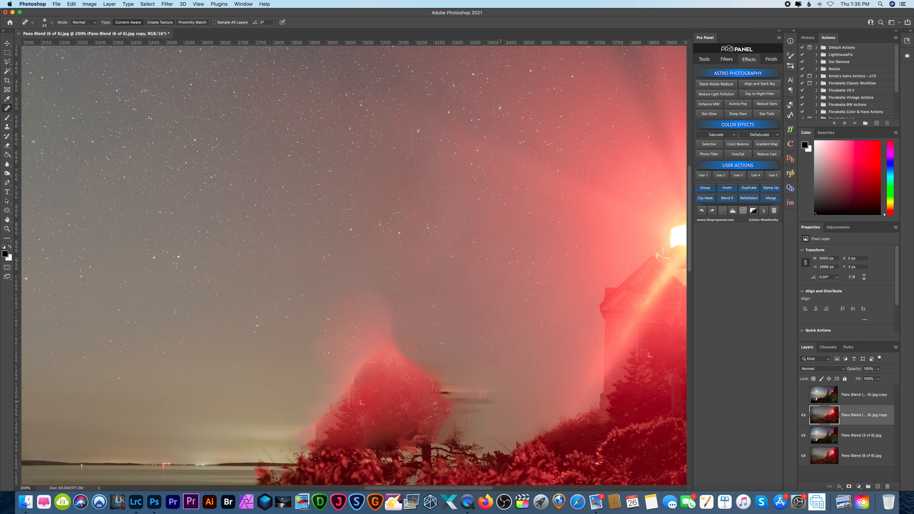
mouse_move(304, 311)
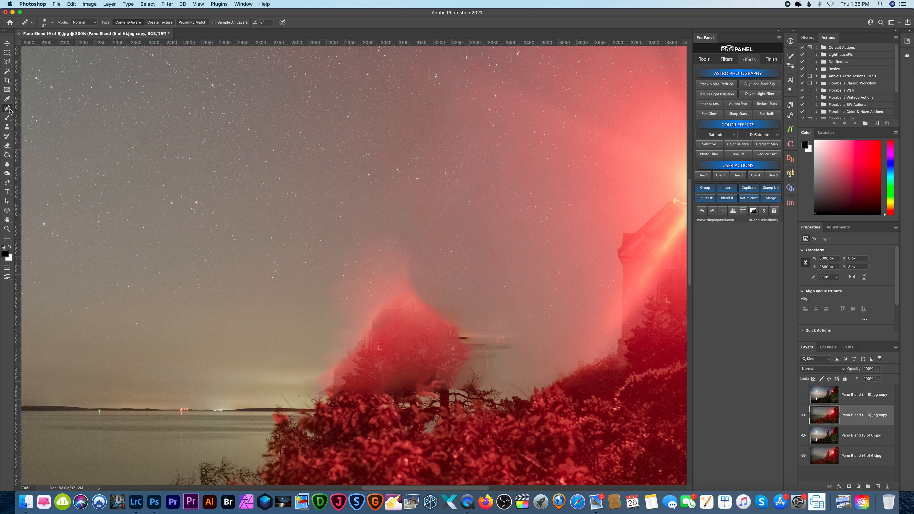
mouse_move(14, 142)
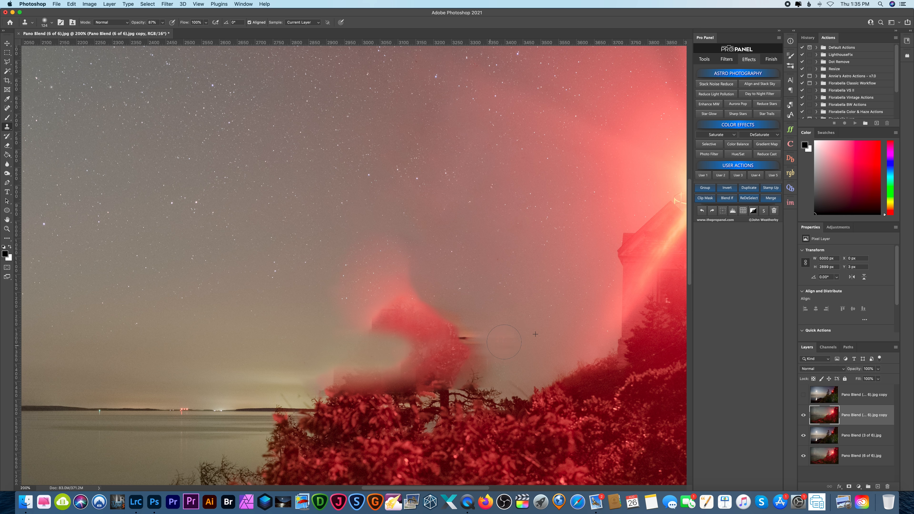
mouse_move(325, 252)
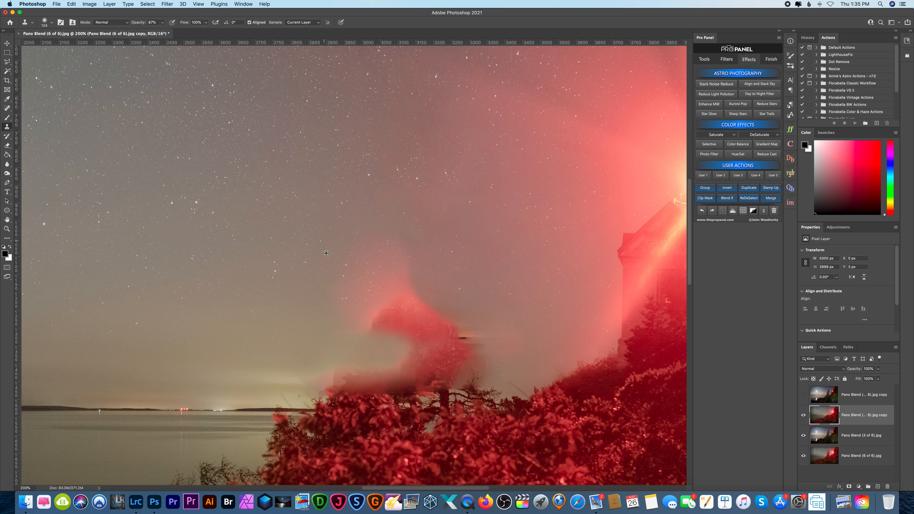
left_click(162, 22)
type("36")
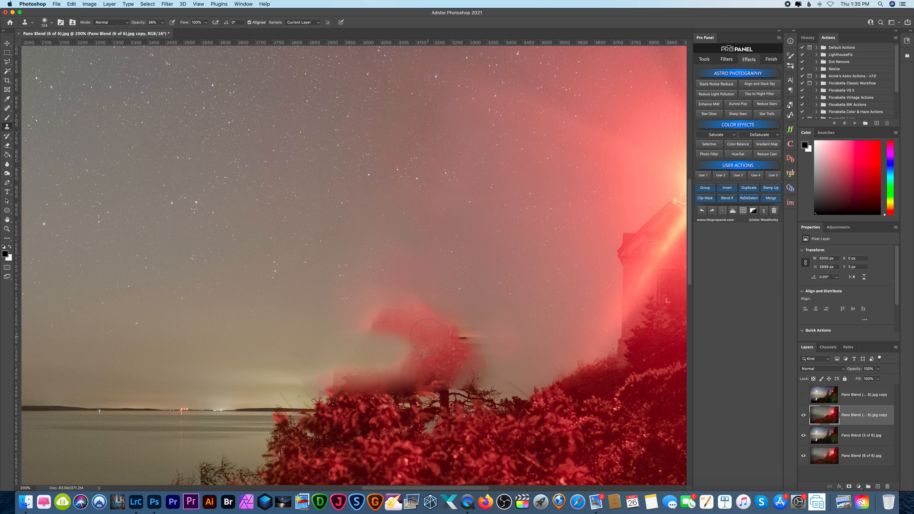
left_click_drag(429, 338, 303, 329)
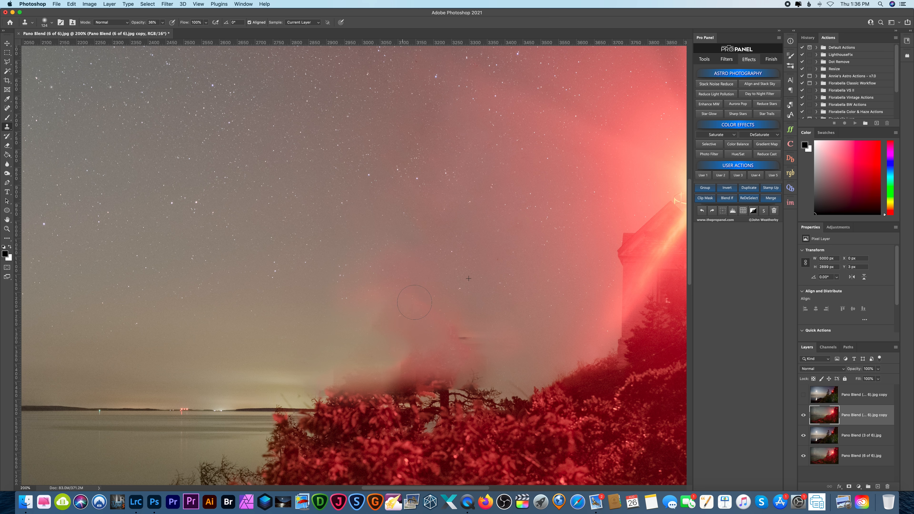
mouse_move(109, 251)
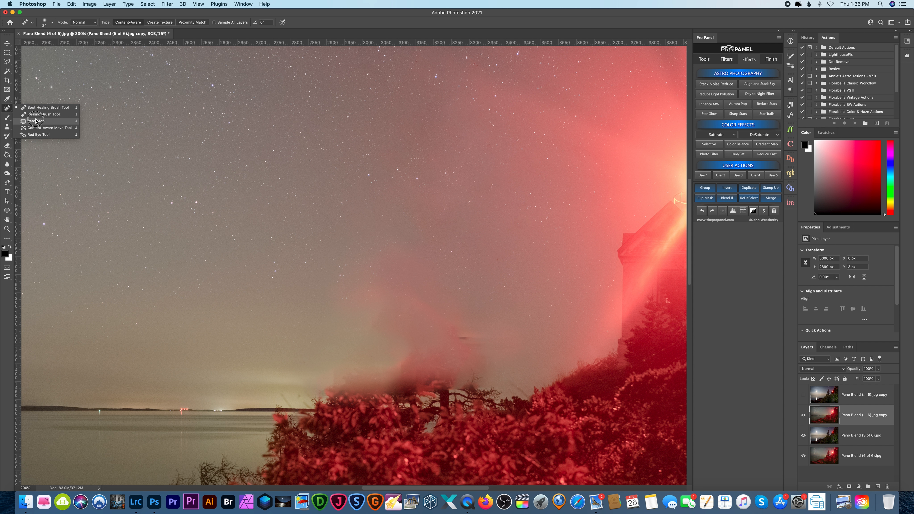
- Patch the larger leftover smudges so the starry sky looks smooth
left_click(36, 120)
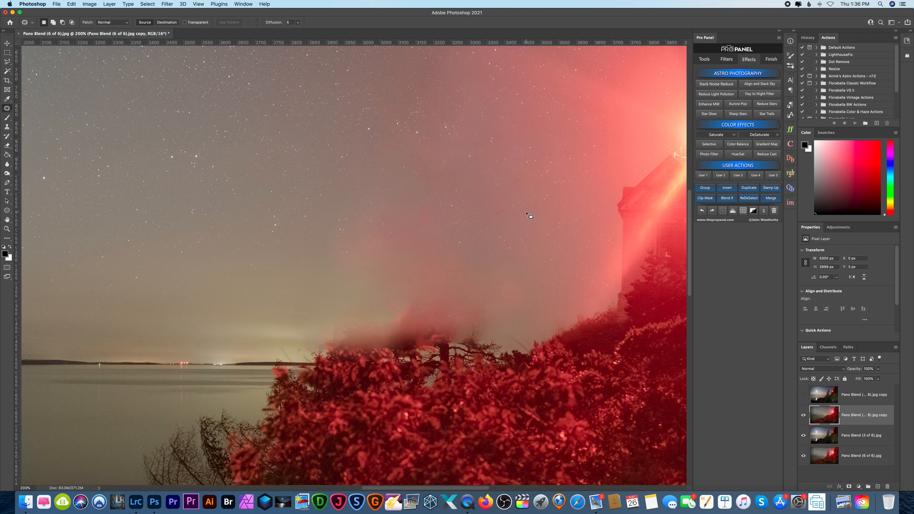
left_click_drag(504, 217, 498, 211)
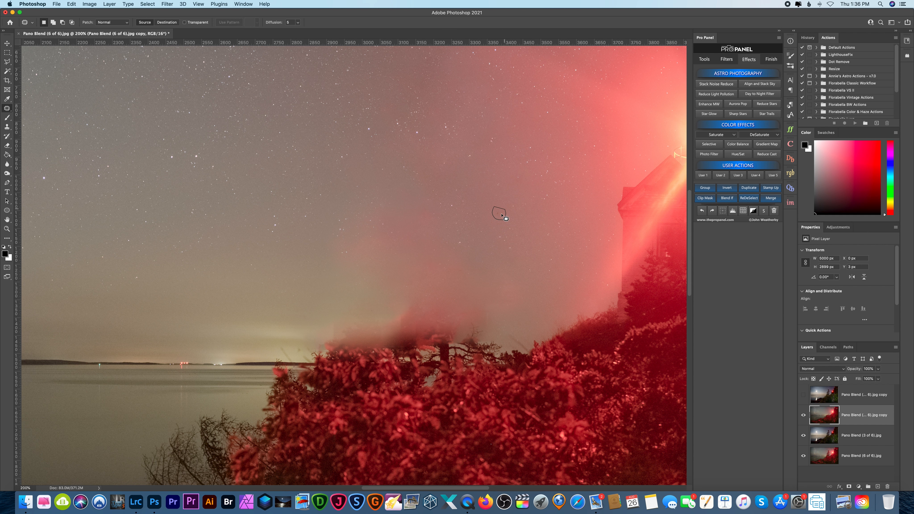
left_click(748, 198)
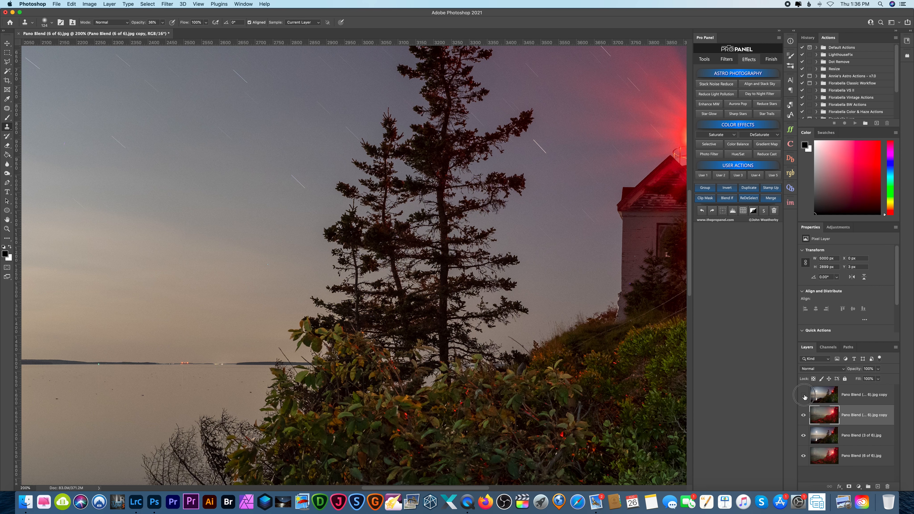
left_click(804, 394)
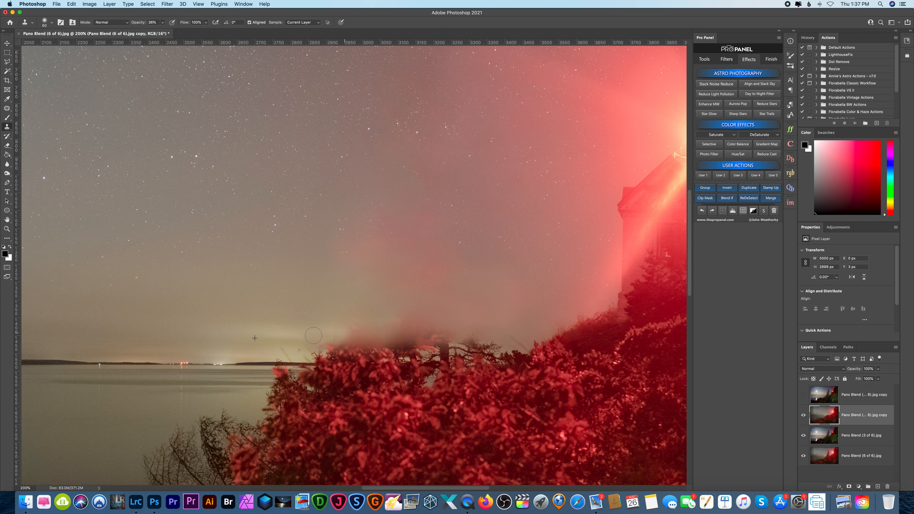
scroll("right", 3)
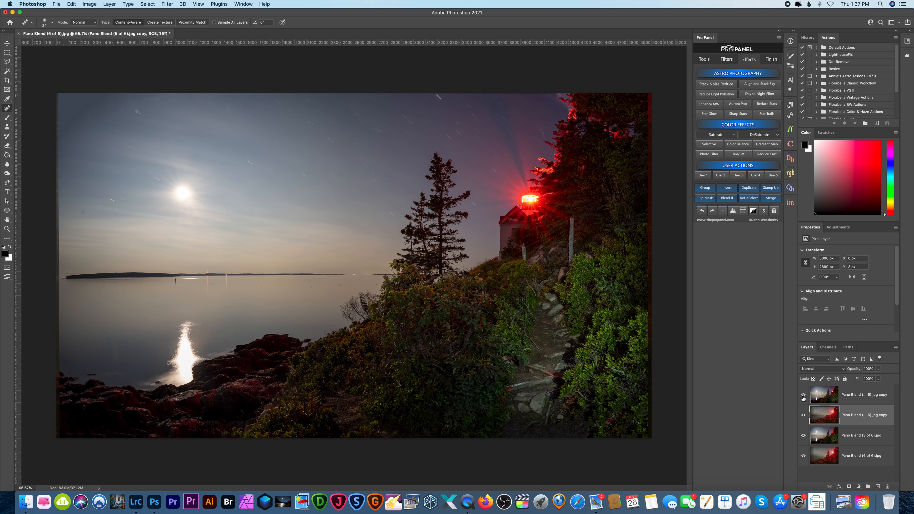
mouse_move(585, 258)
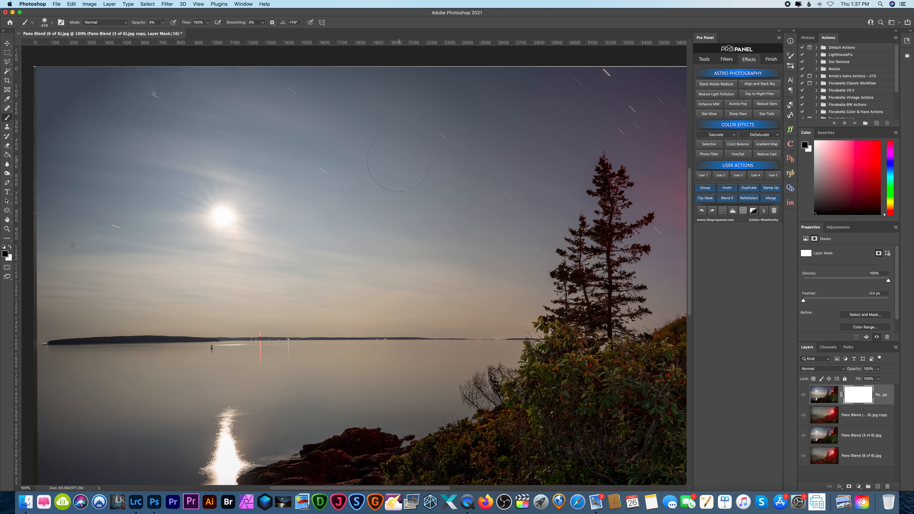
mouse_move(171, 160)
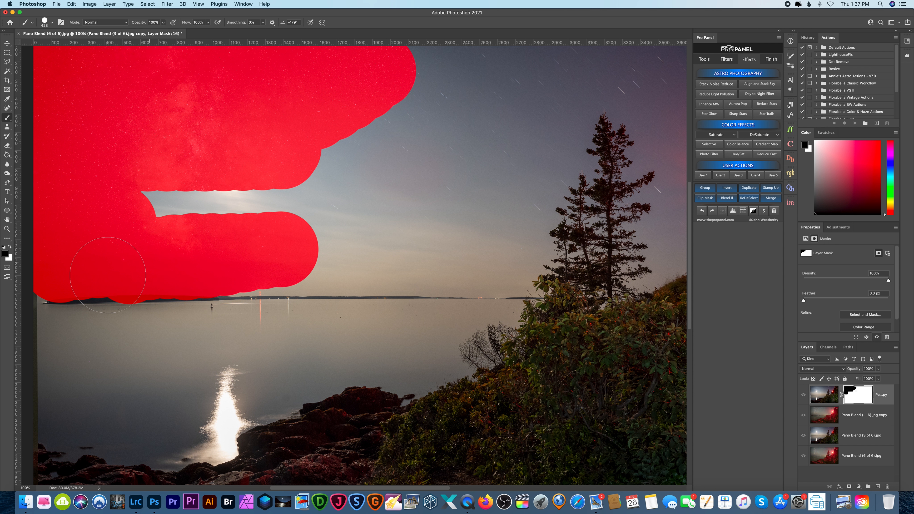
- Paint black on the top layer's mask over the upper sky, water and horizon, sparing trees and lighthouse
left_click_drag(108, 274, 242, 355)
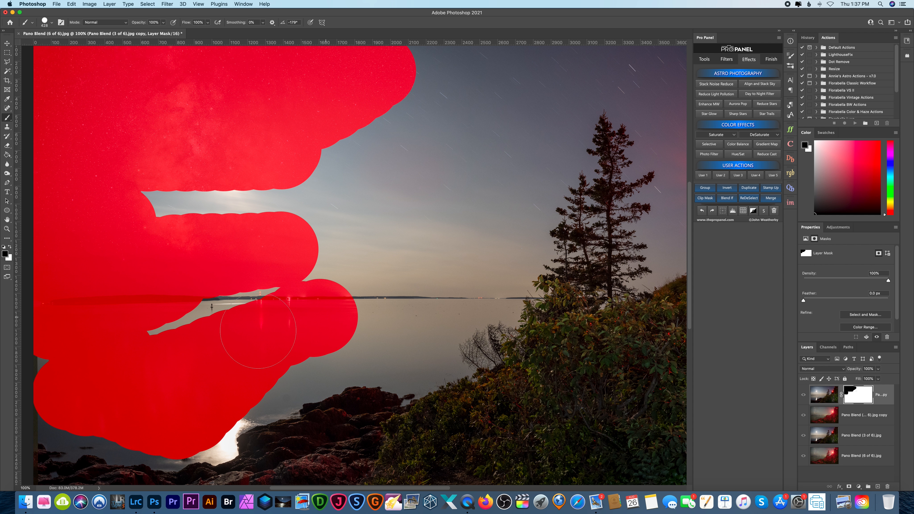
left_click_drag(256, 330, 402, 309)
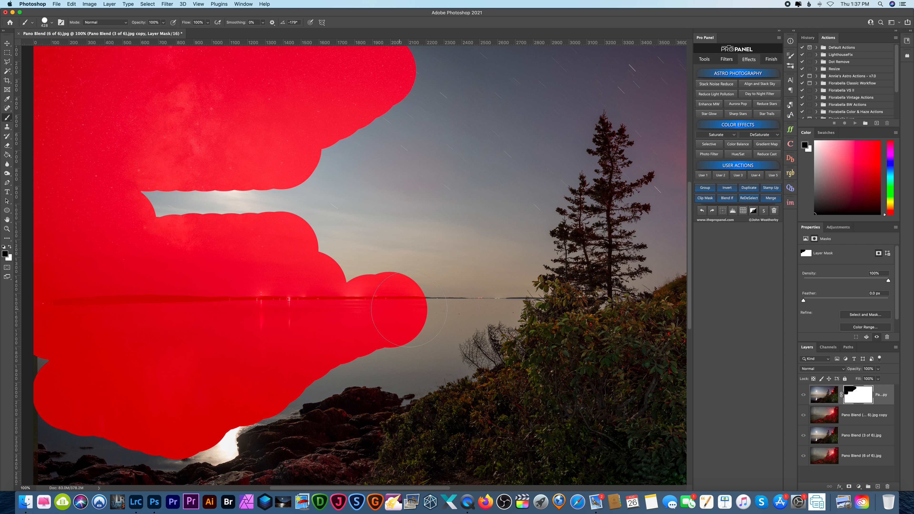
left_click_drag(405, 308, 458, 286)
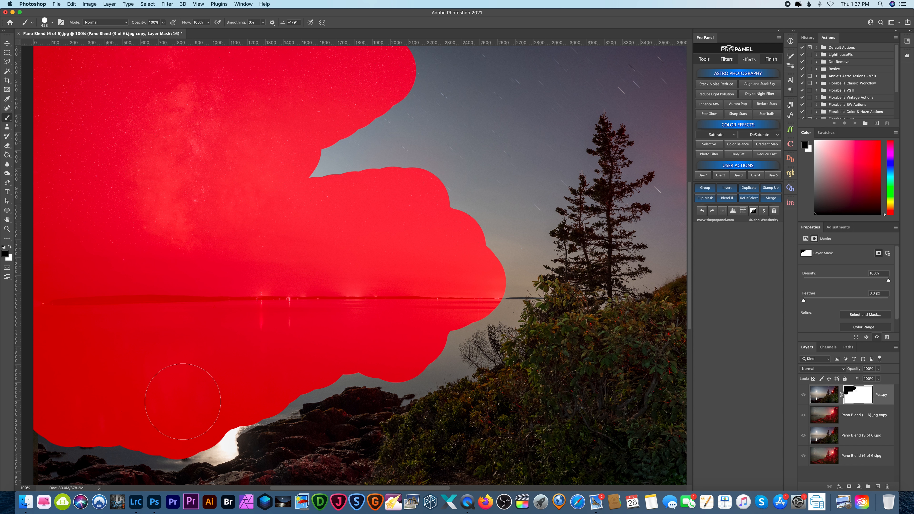
left_click_drag(183, 402, 197, 417)
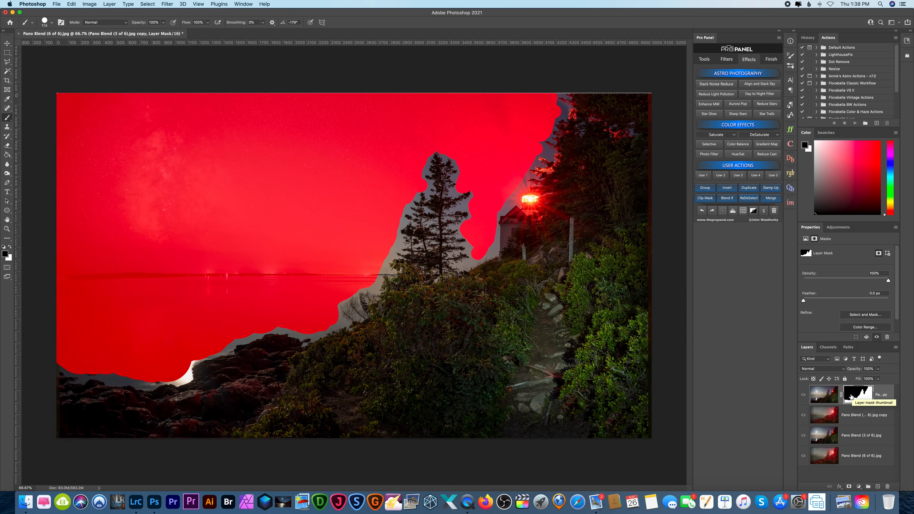
- Refine the mask edges with Smooth, Feather and Contrast, outputting a New Layer with Layer Mask
right_click(857, 392)
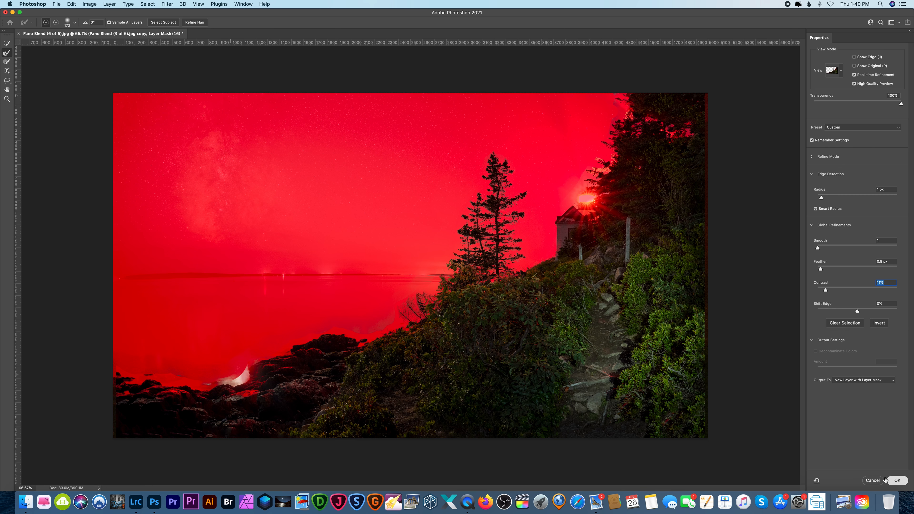
left_click(897, 480)
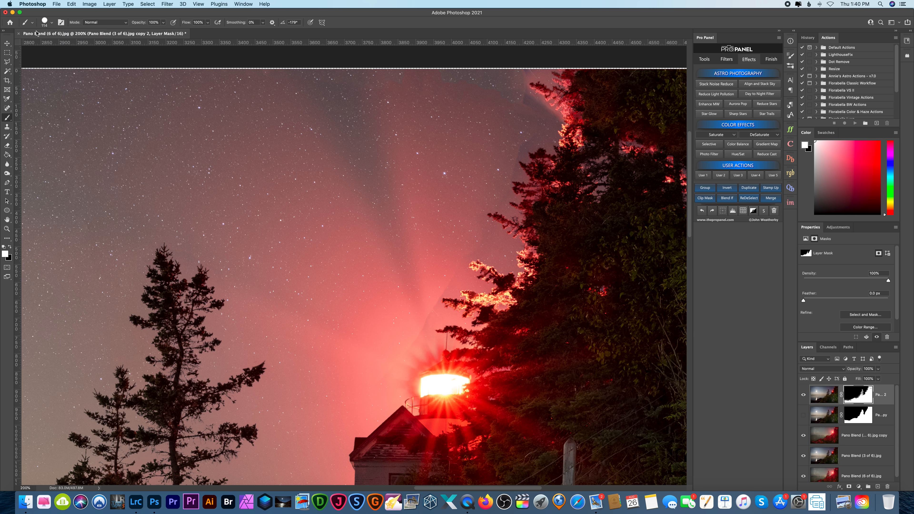
- Set a soft low-opacity brush to size 252 and paint the mask along the shoreline rocks
left_click(55, 22)
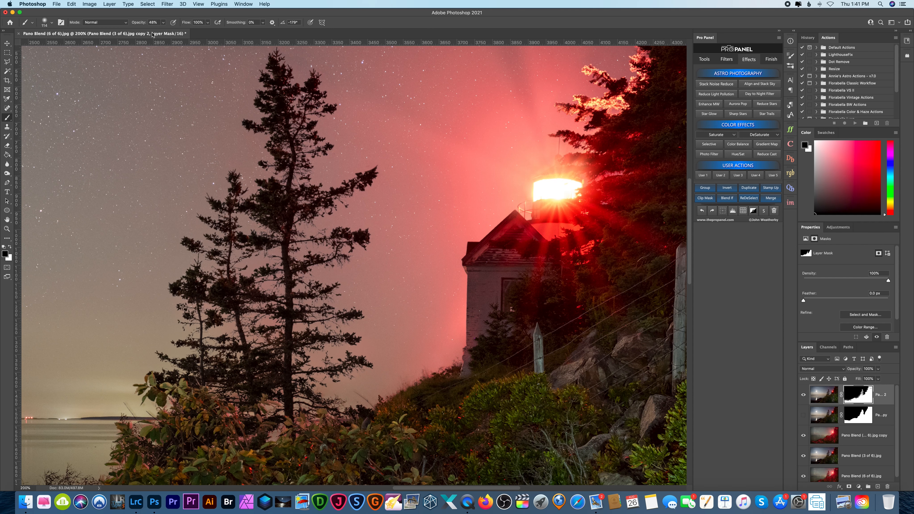
left_click(160, 22)
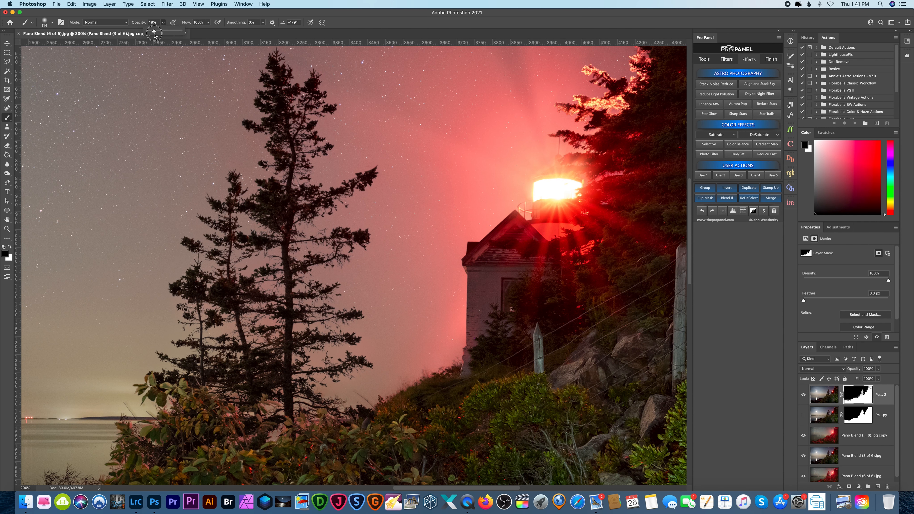
left_click(62, 22)
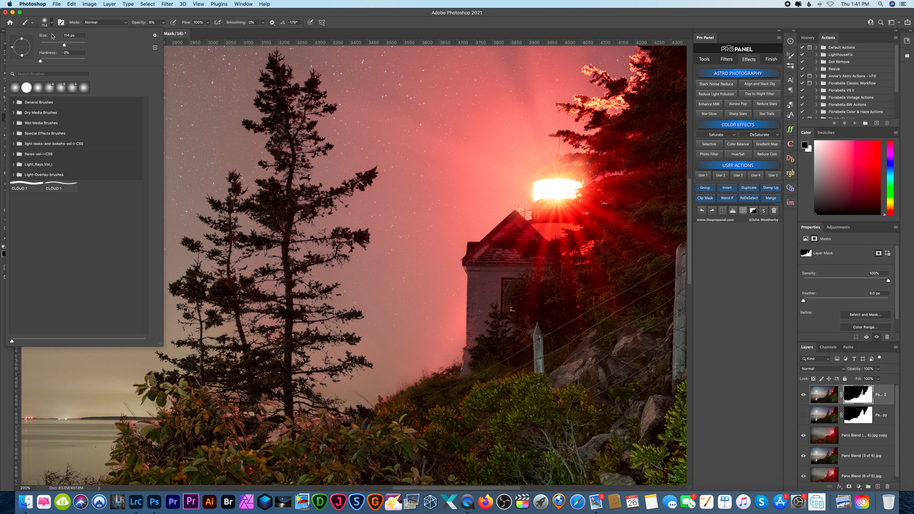
type("252")
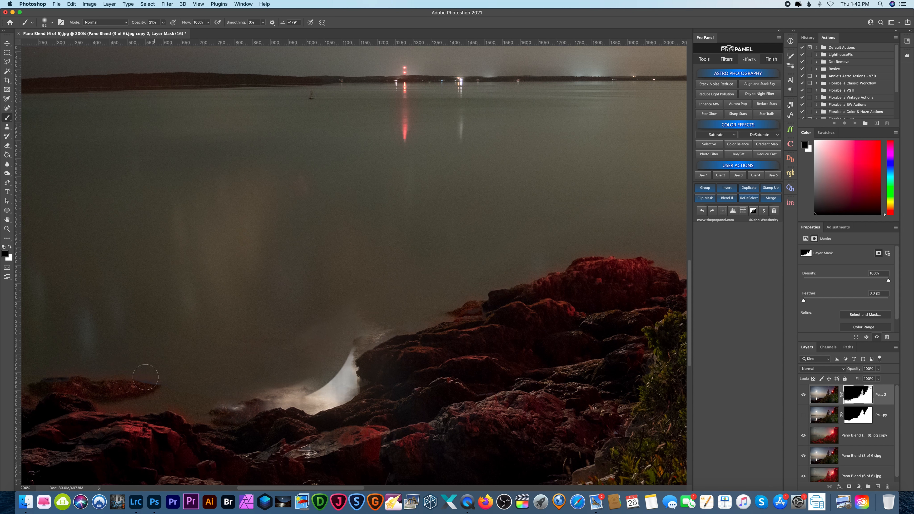
left_click_drag(146, 377, 314, 411)
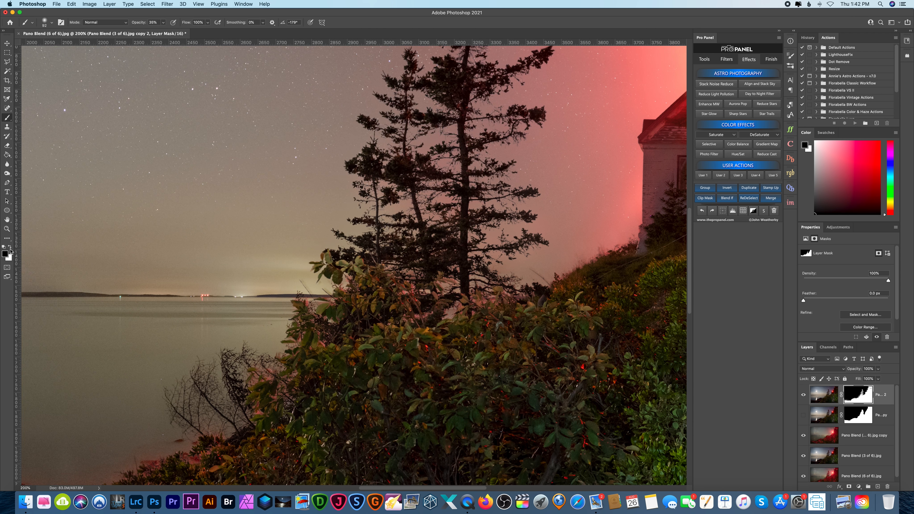
- Enlarge the brush for broader mask blending along the treeline and lighthouse
left_click(53, 22)
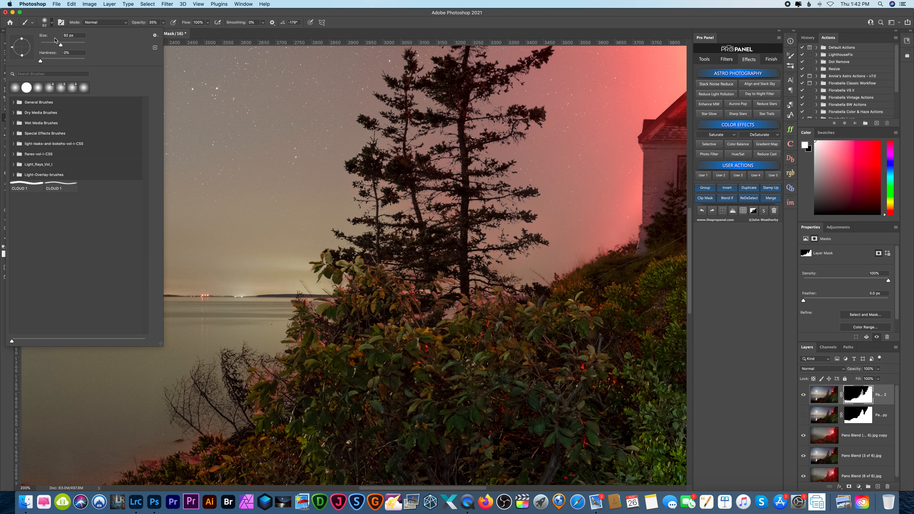
left_click_drag(55, 41, 78, 41)
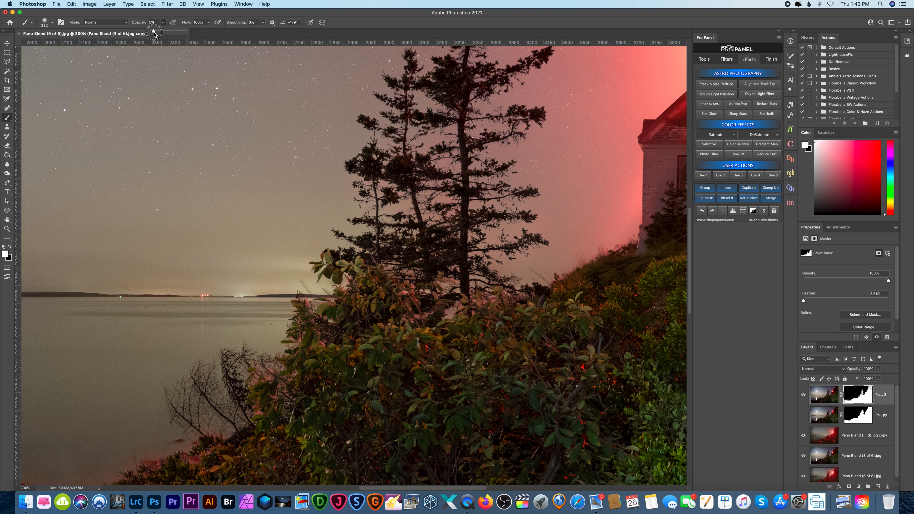
mouse_move(444, 328)
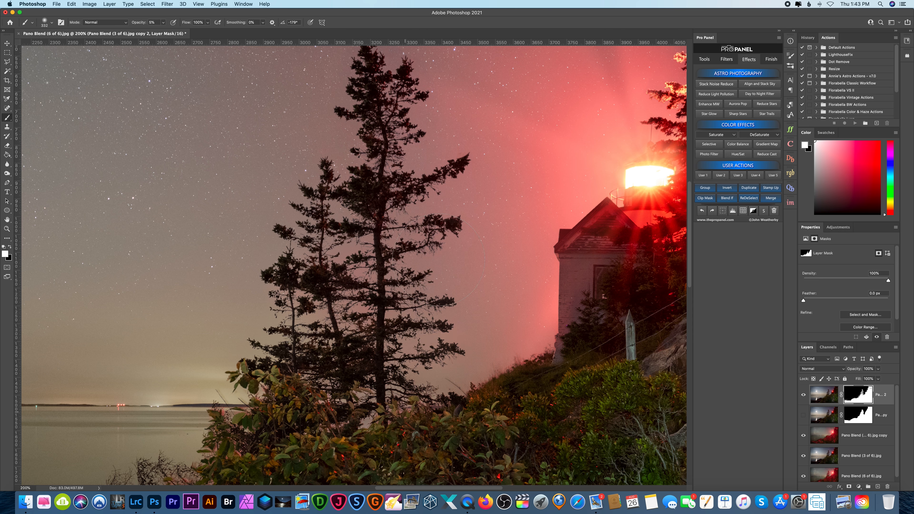
mouse_move(303, 396)
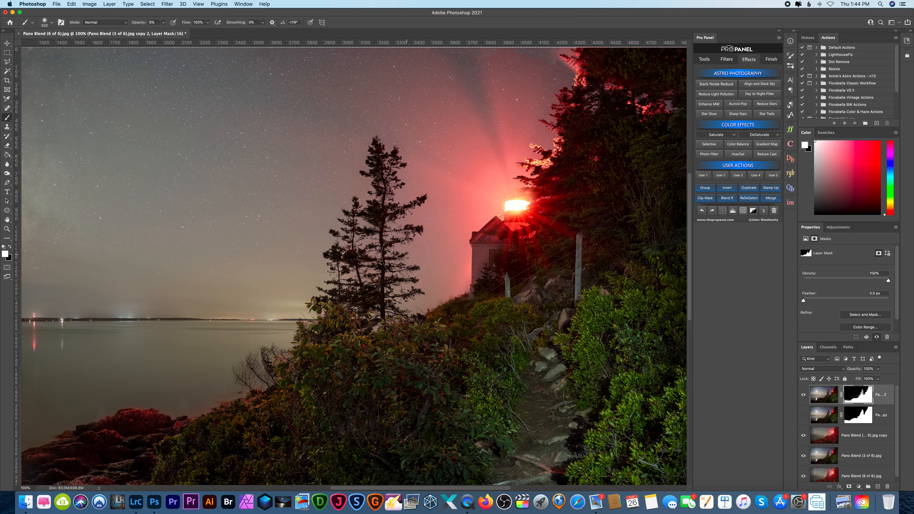
mouse_move(391, 144)
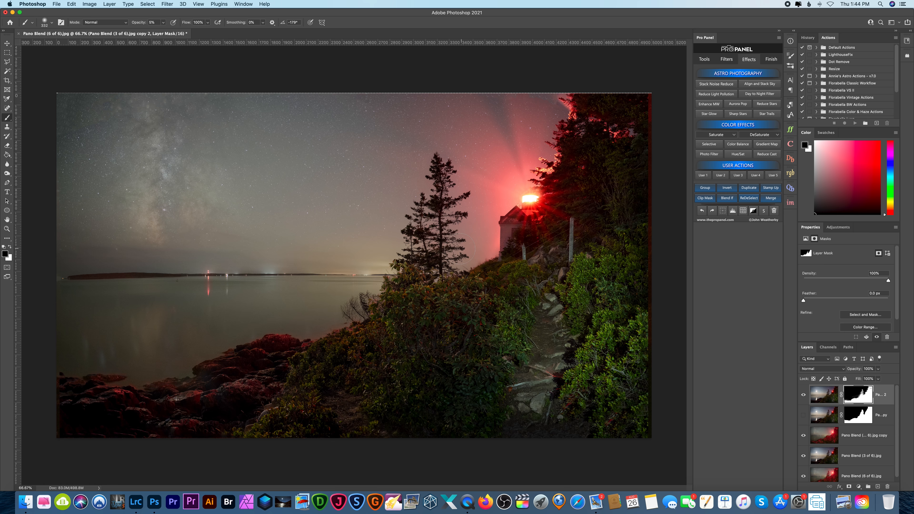
mouse_move(384, 10)
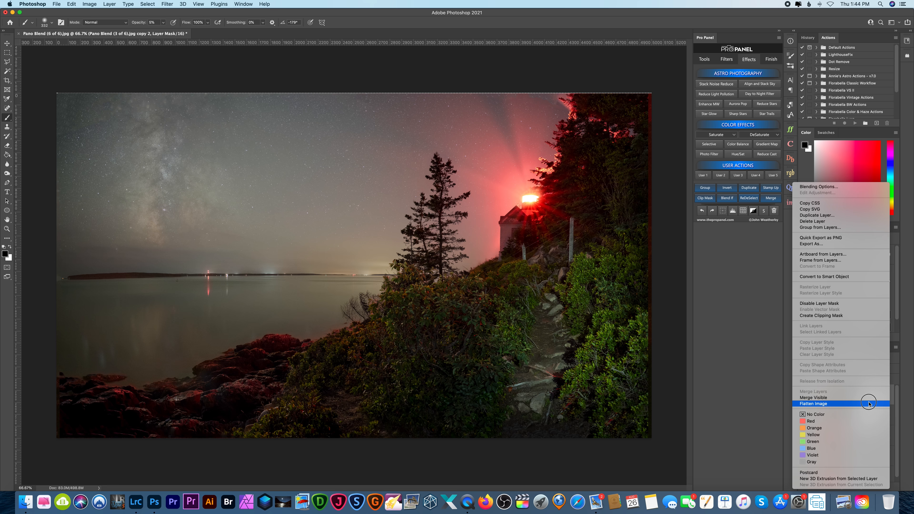
- Flatten the image, discarding hidden layers, into a single background
left_click(813, 403)
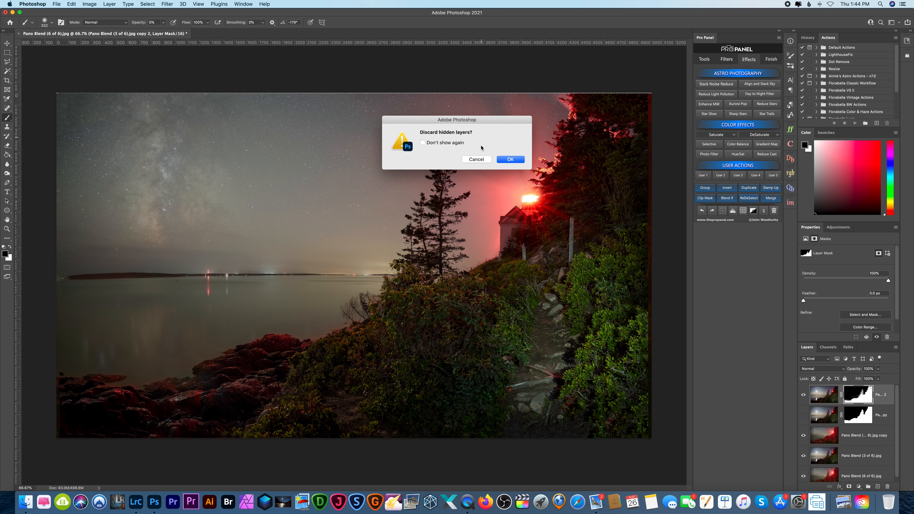
left_click(510, 159)
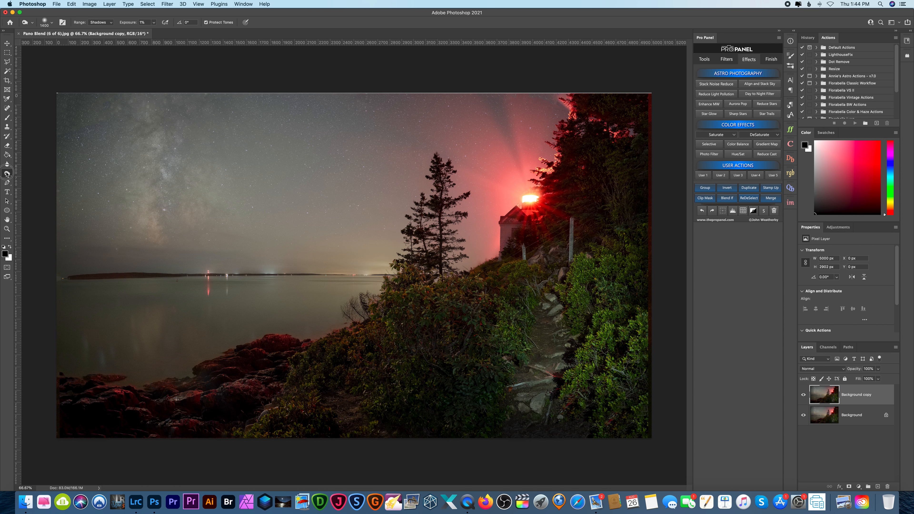
- Dodge the Milky Way core with range set to Highlights, then Merge Visible into one layer
left_click(99, 22)
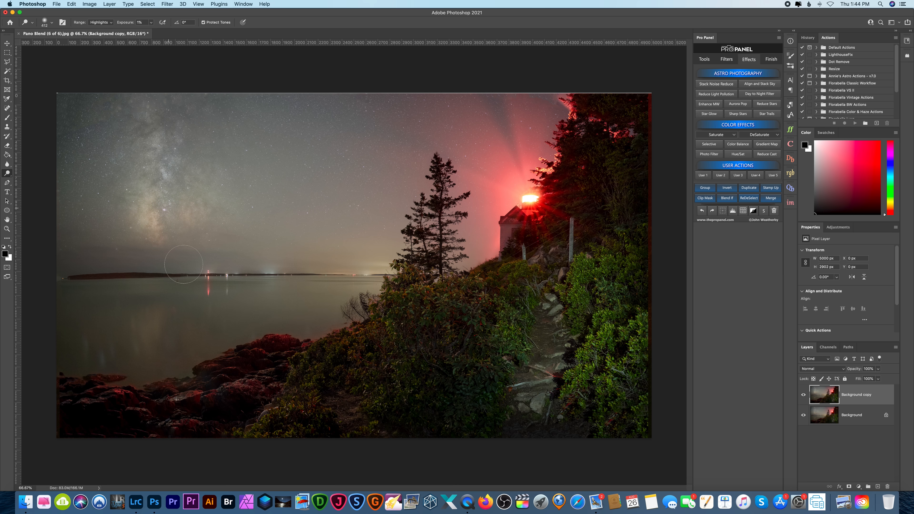
mouse_move(185, 245)
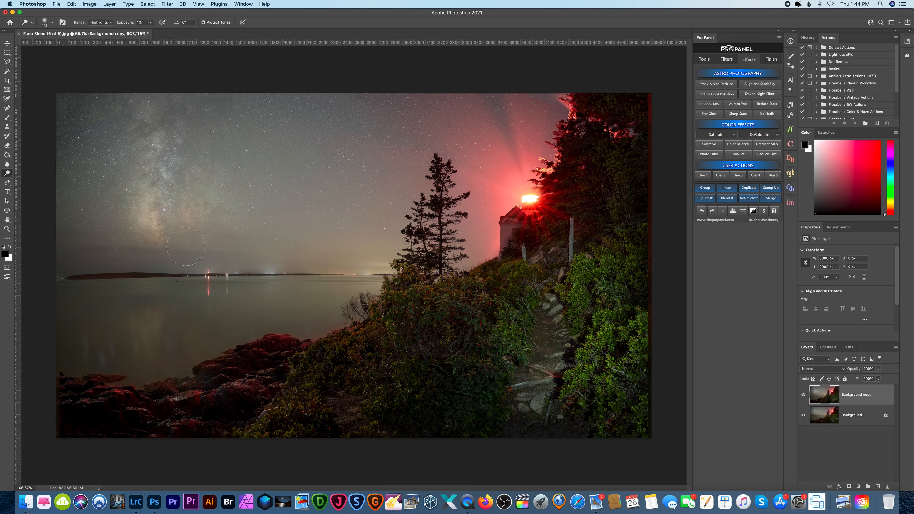
mouse_move(381, 255)
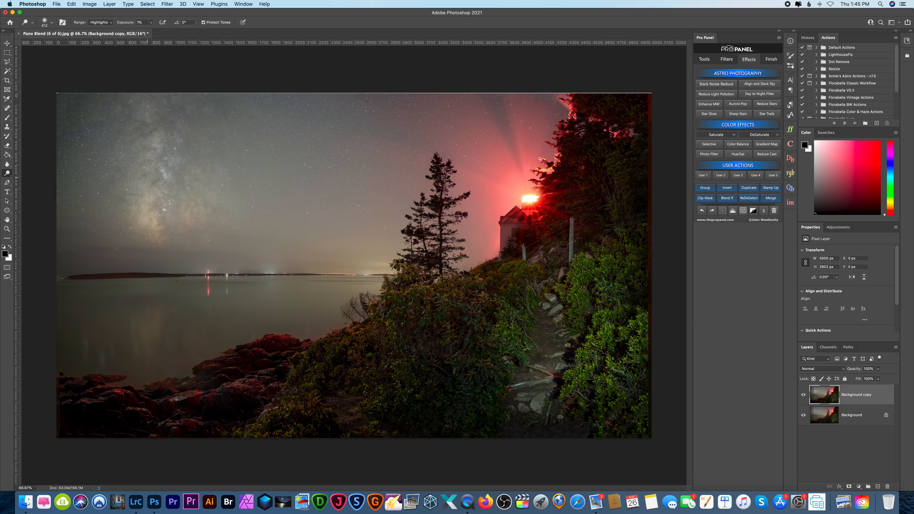
mouse_move(56, 174)
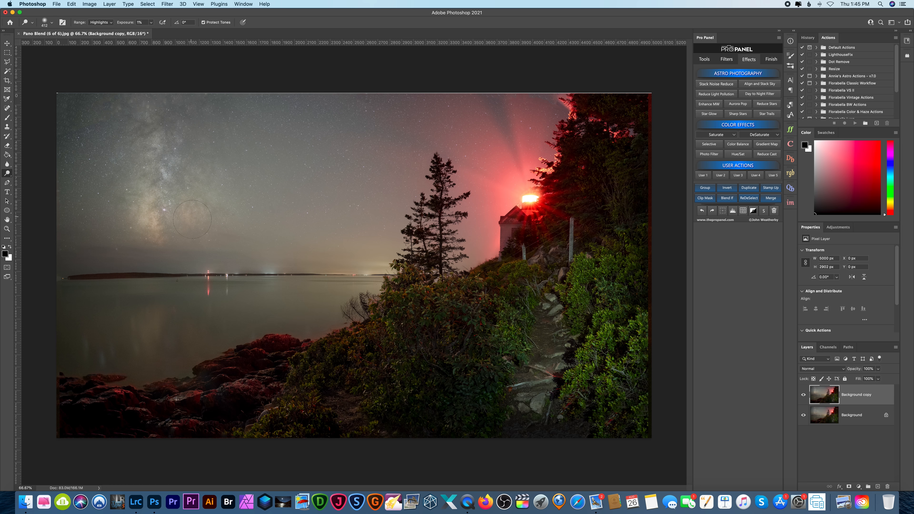
left_click(8, 163)
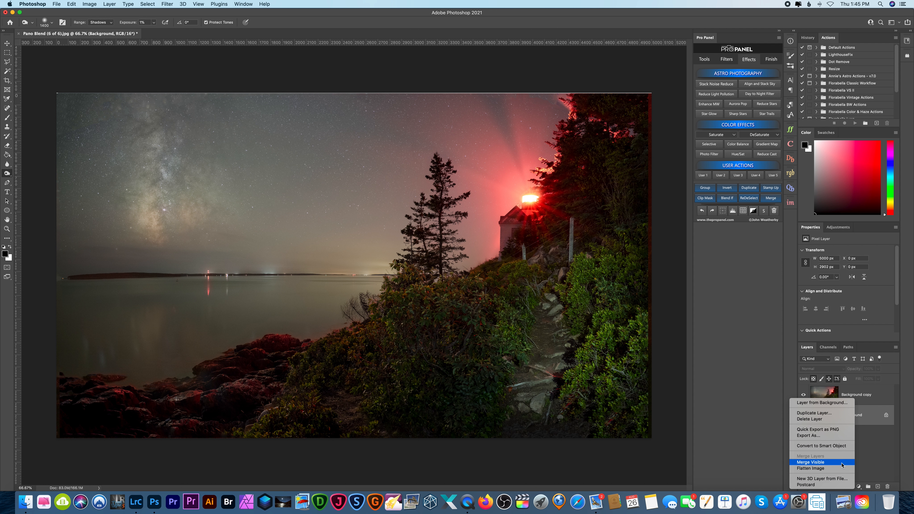
left_click(810, 462)
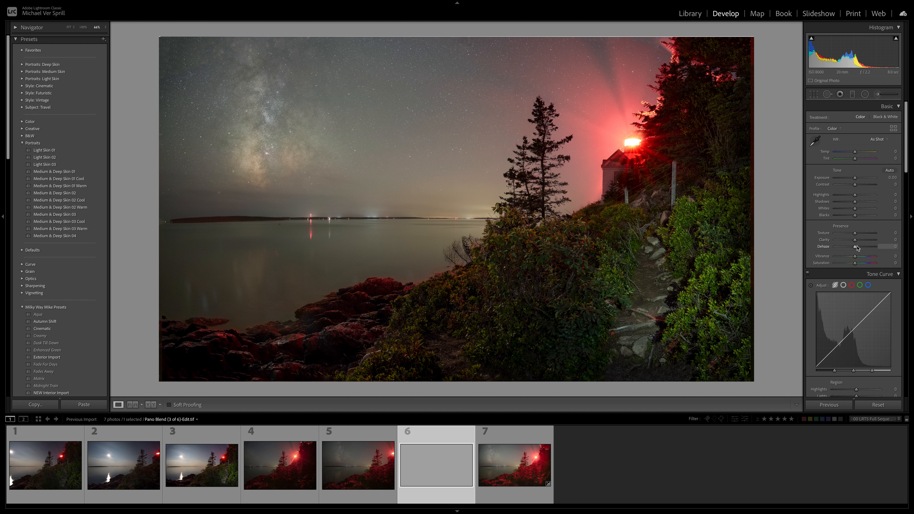
- Raise global Dehaze, then boost Clarity and Texture inside a Radial Filter over the Milky Way
left_click_drag(873, 246, 857, 246)
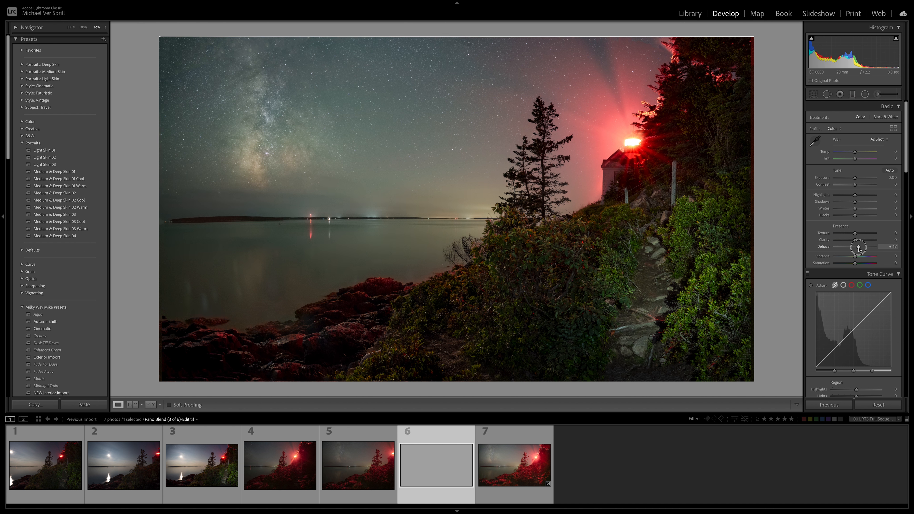
left_click_drag(858, 246, 855, 247)
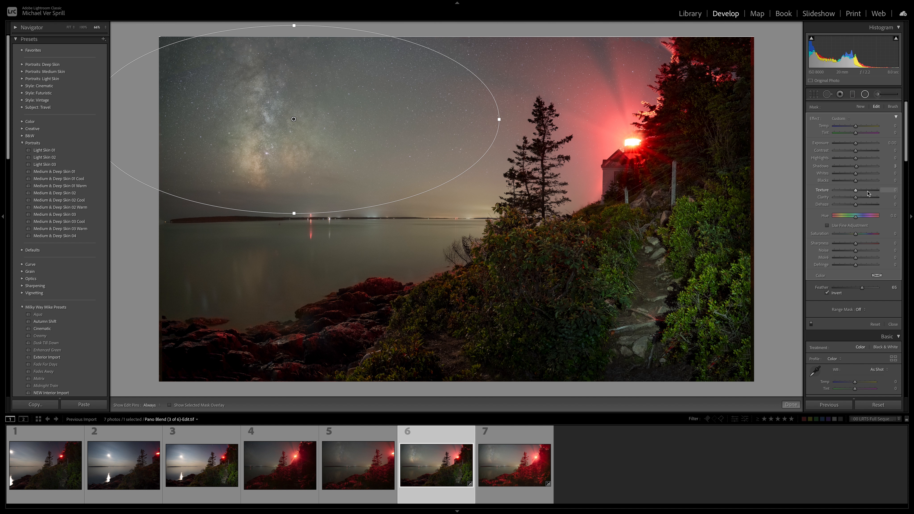
left_click_drag(857, 197, 877, 197)
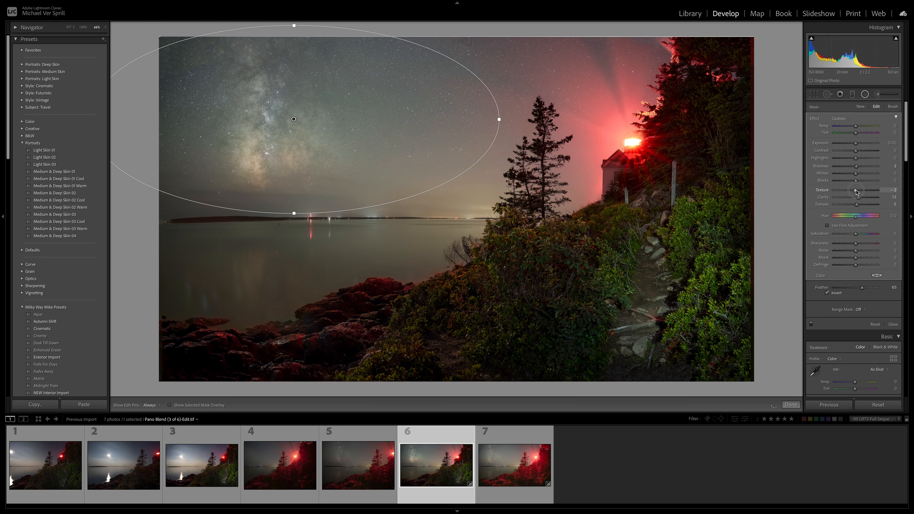
left_click_drag(856, 189, 867, 190)
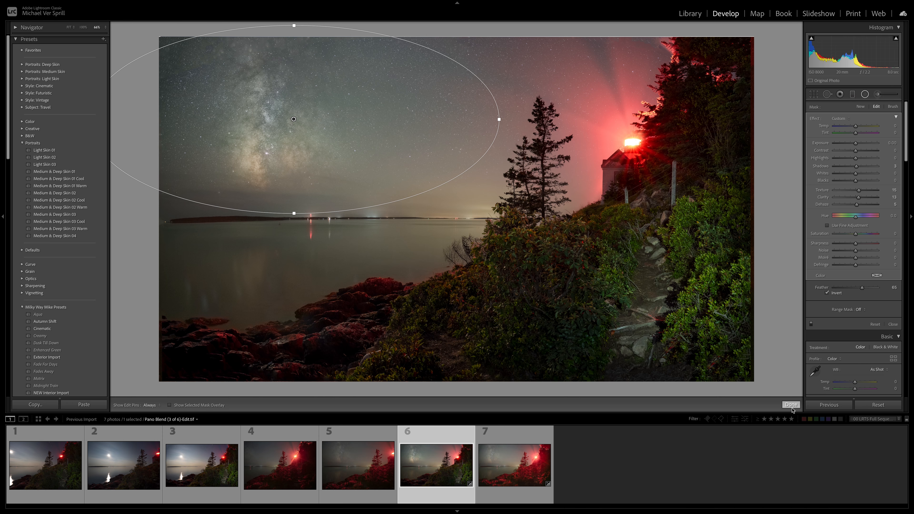
- Commit the Radial Filter with Done, leaving the finished blend in Develop
left_click(790, 405)
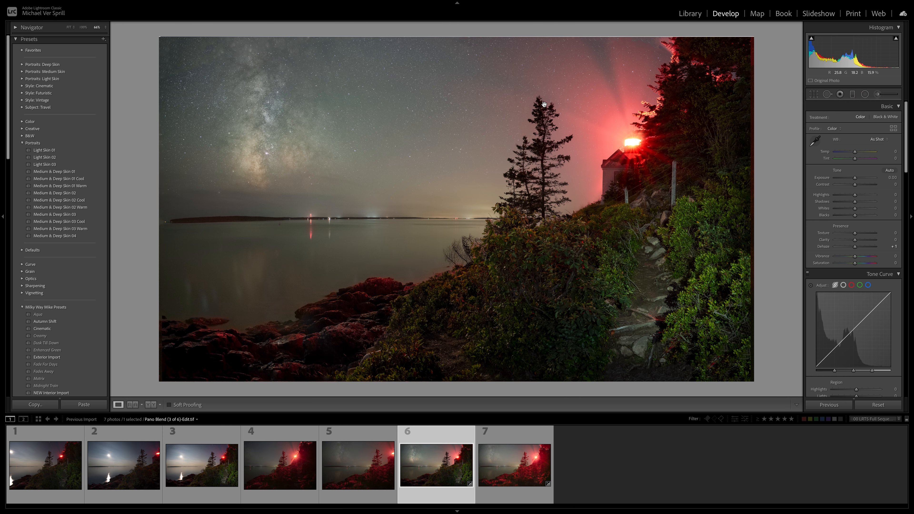
mouse_move(557, 187)
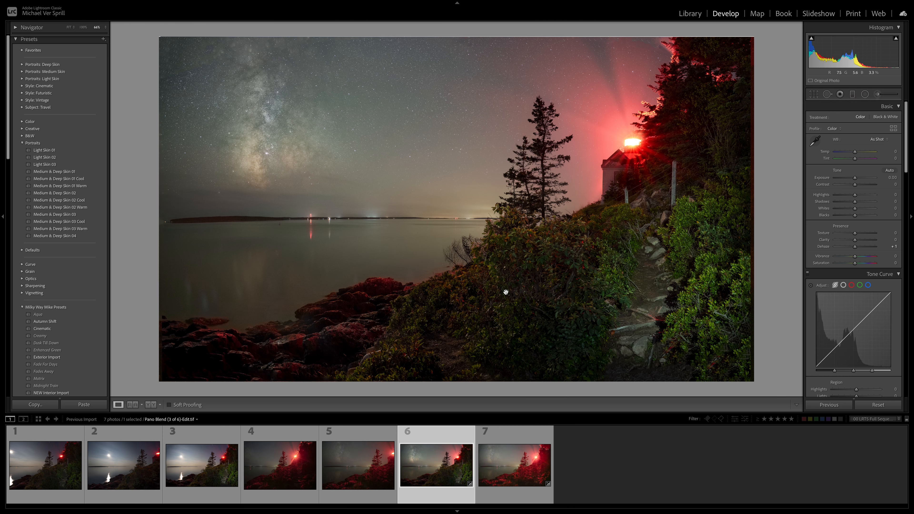
mouse_move(513, 274)
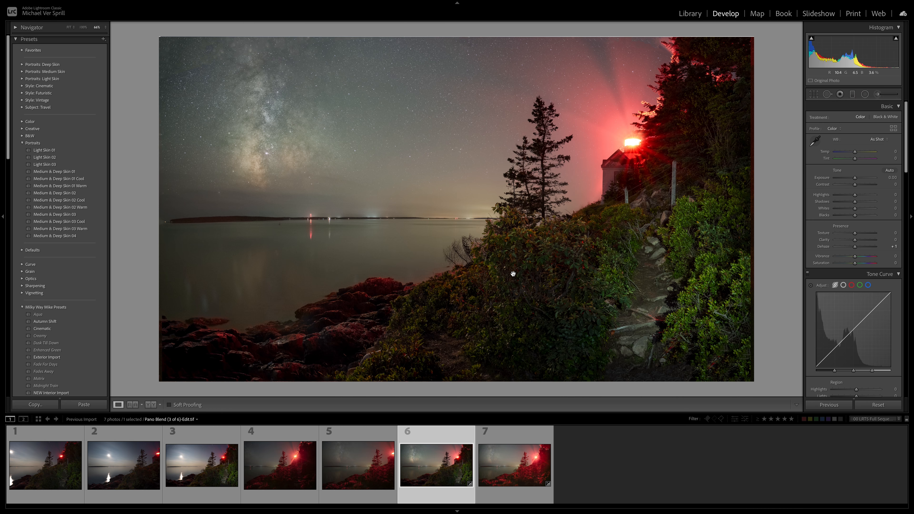